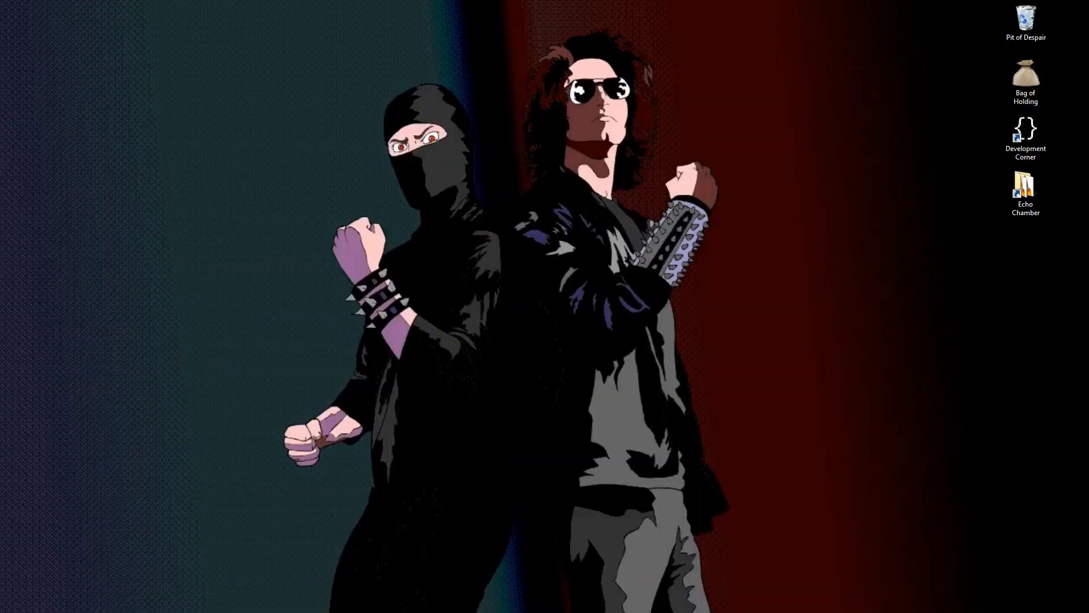
mouse_move(299, 125)
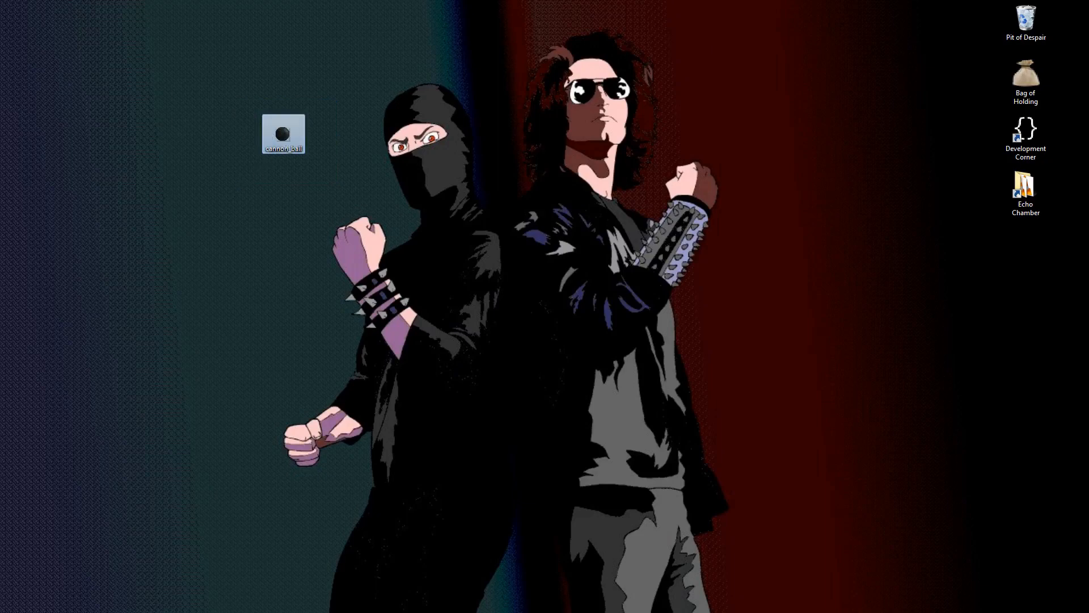
- Launch the VisibilityNotifier project in Godot from its desktop shortcut
double_click(283, 134)
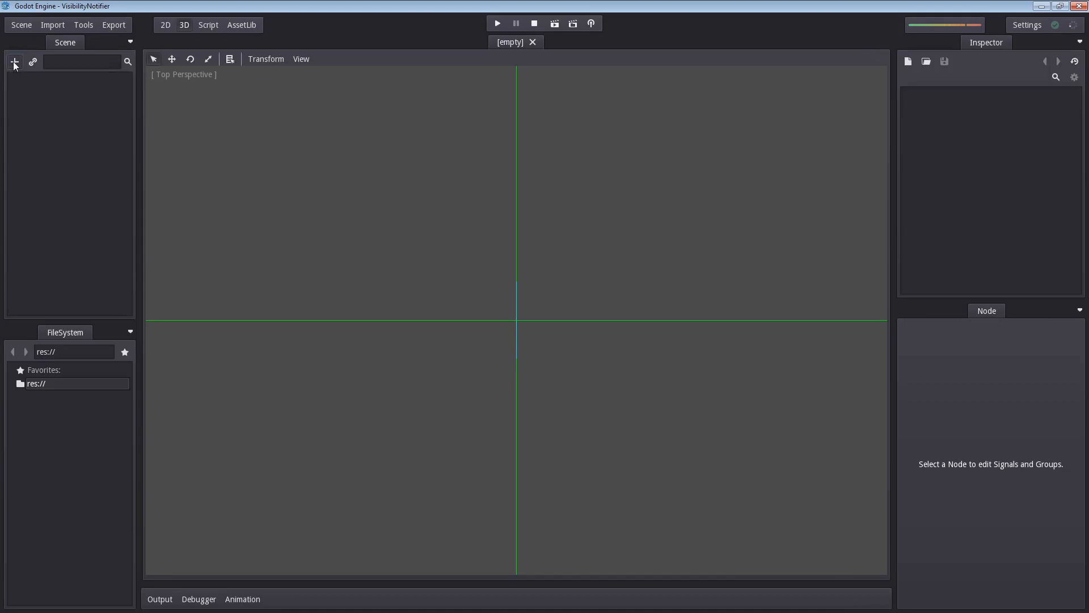
- Create a RigidBody2D as the scene root and rename it cannon_ball
left_click(13, 62)
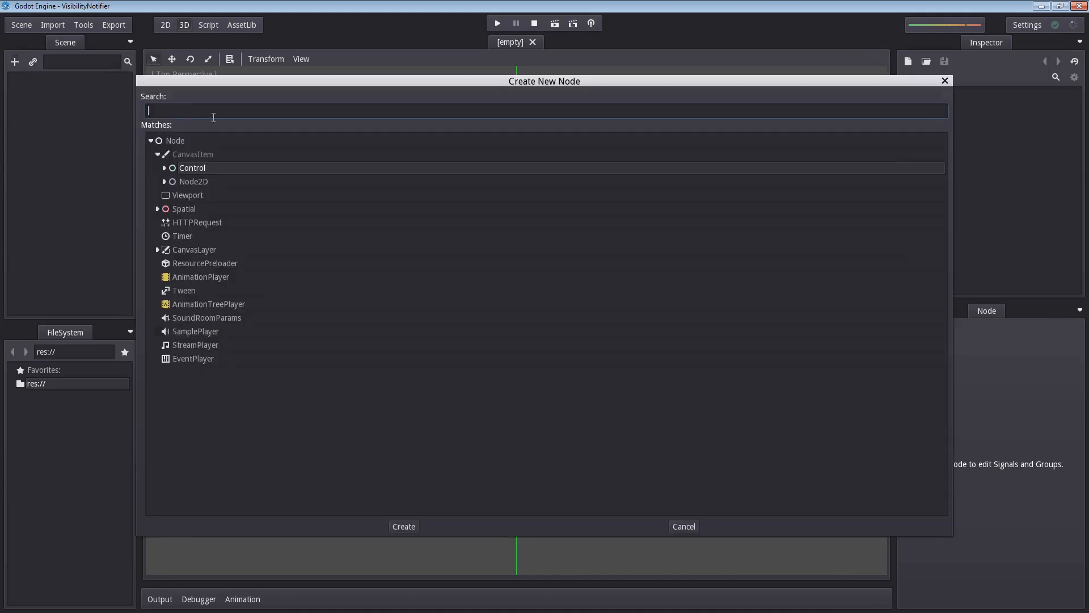
type("R")
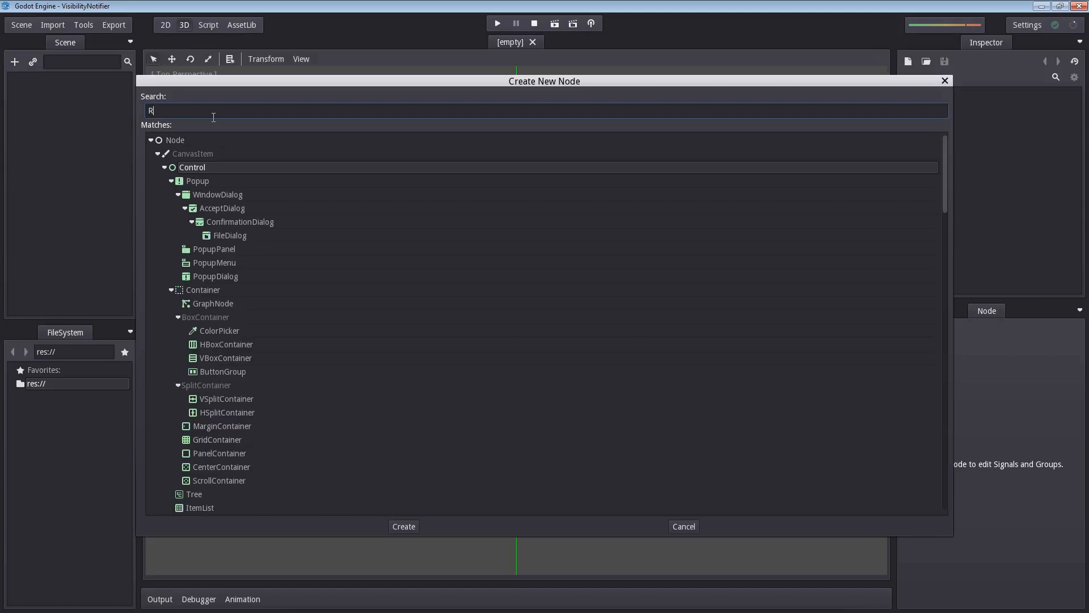
type("igidBo")
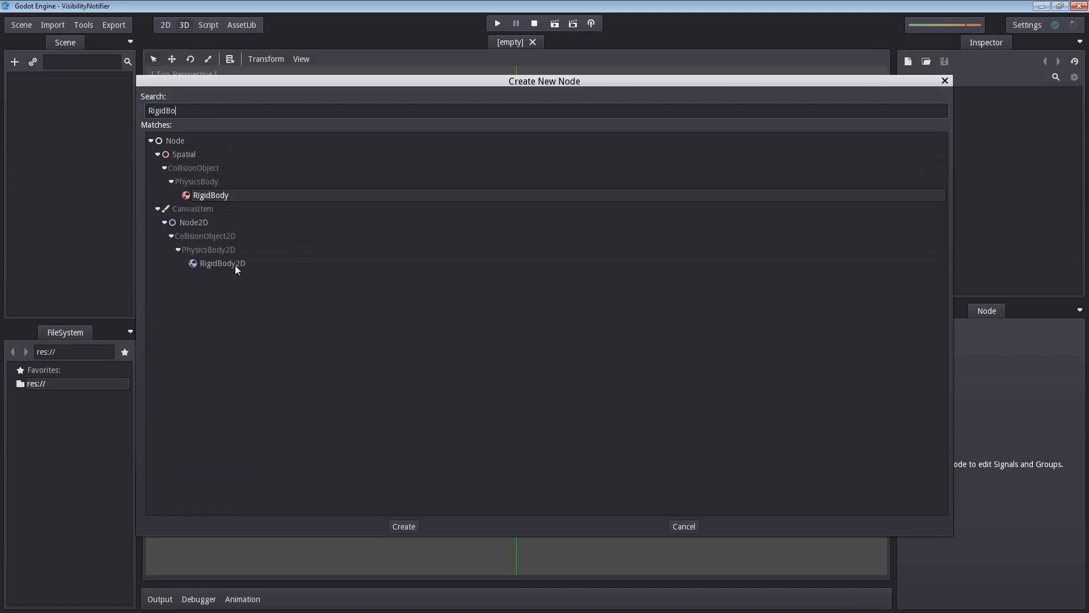
left_click(223, 263)
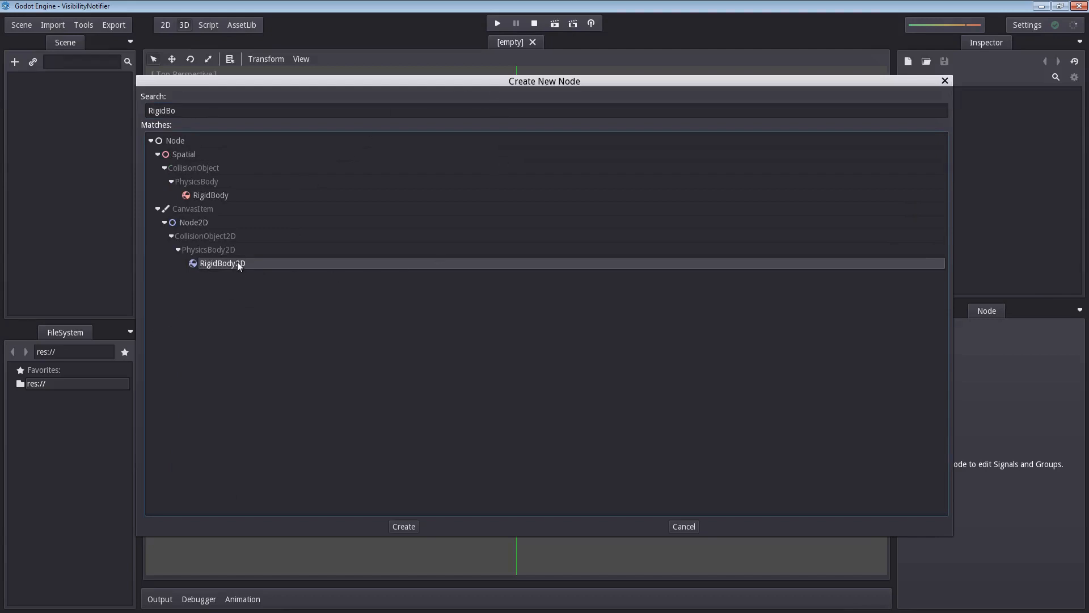
left_click(403, 526)
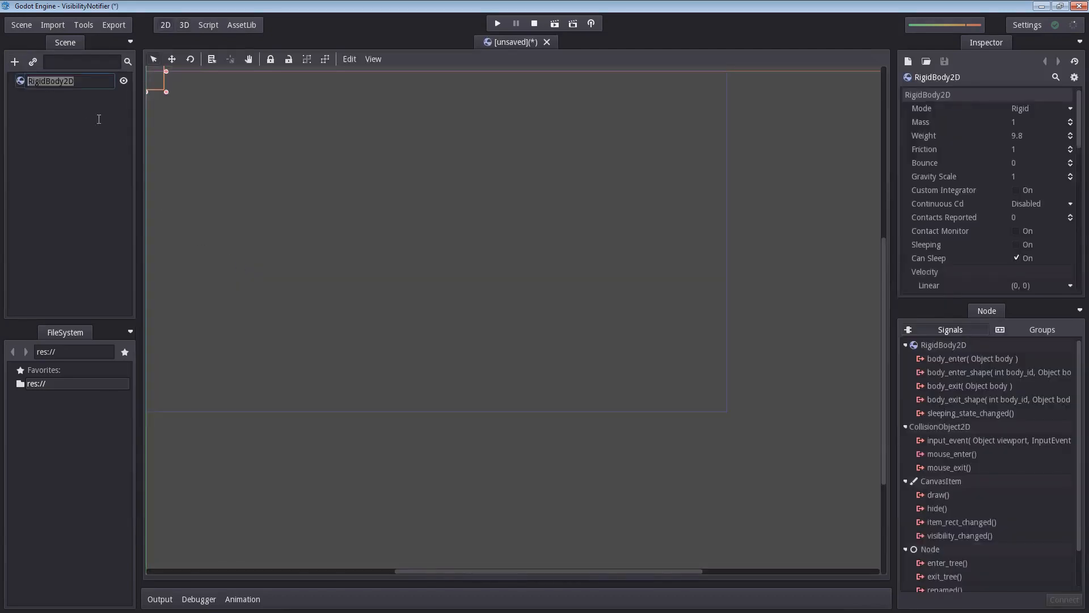
type("cannon_ball")
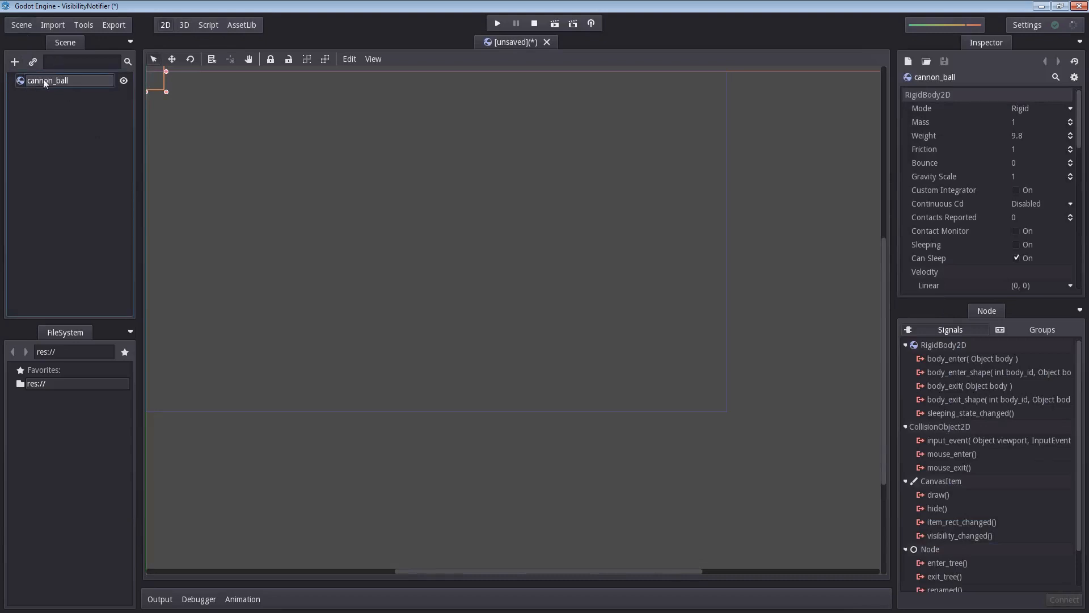
- Add a Sprite child to cannon_ball and load the cannonball image as its texture
right_click(49, 80)
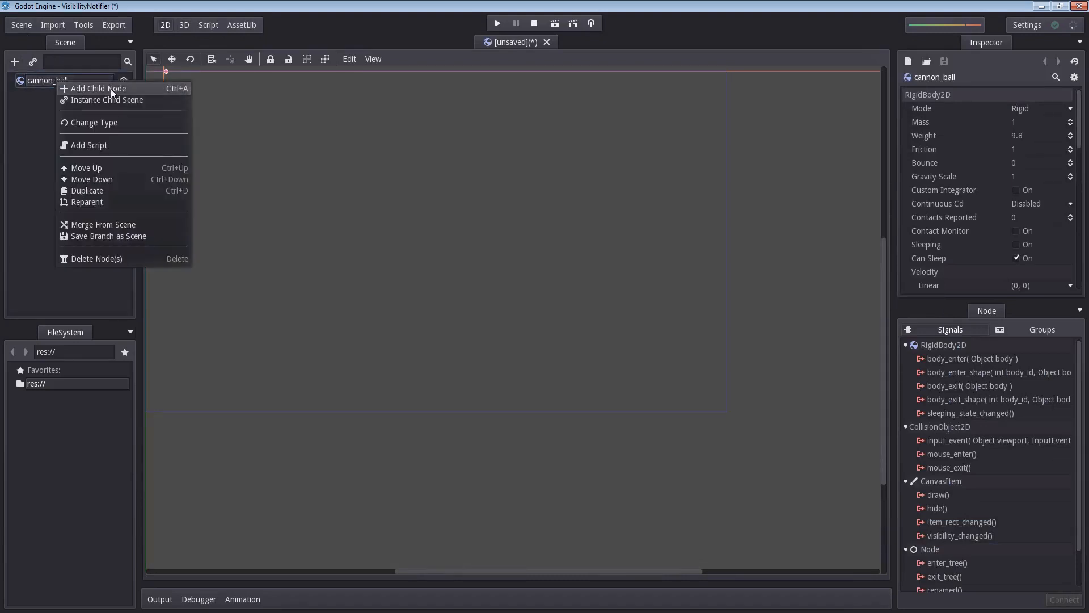
left_click(98, 89)
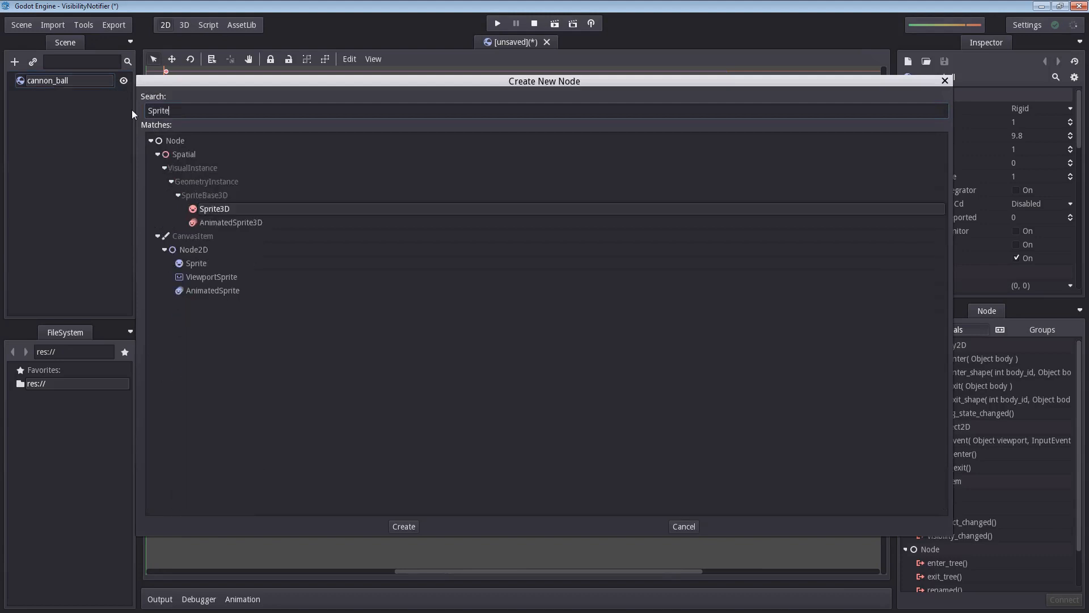
mouse_move(197, 262)
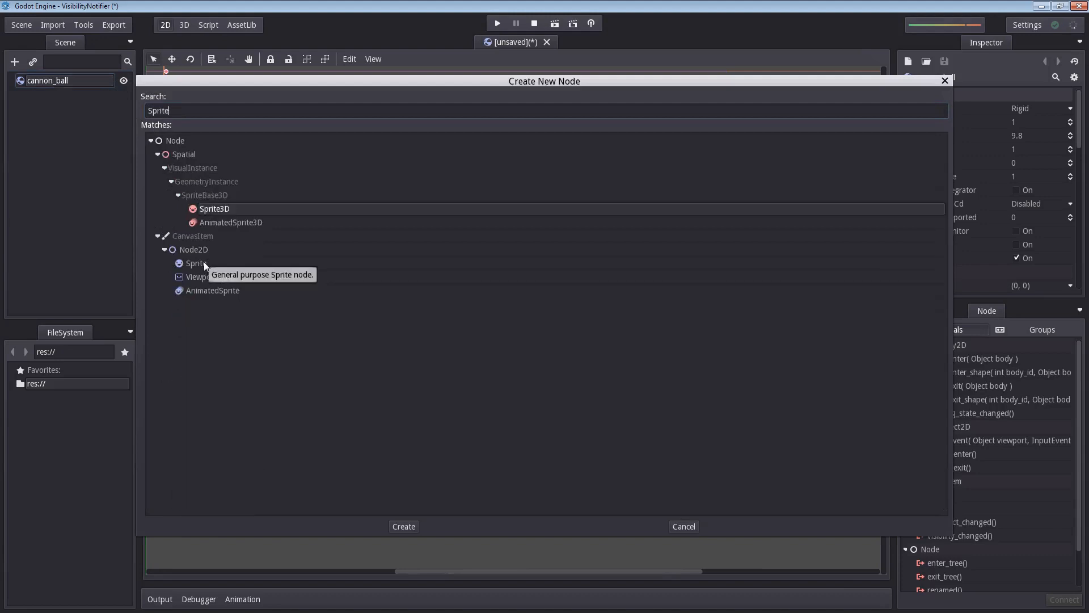
mouse_move(197, 276)
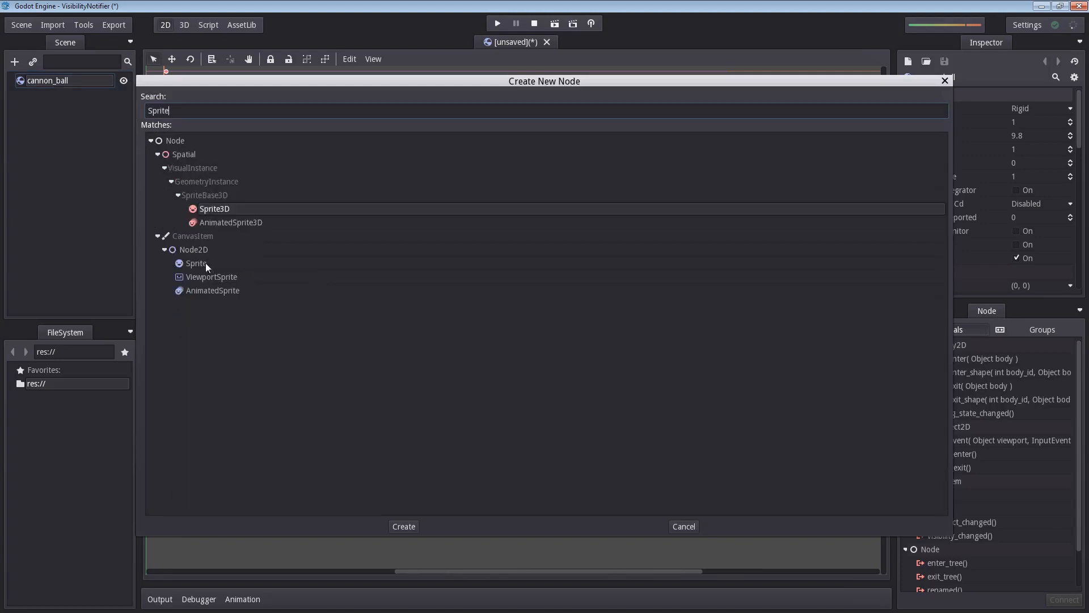
left_click(403, 526)
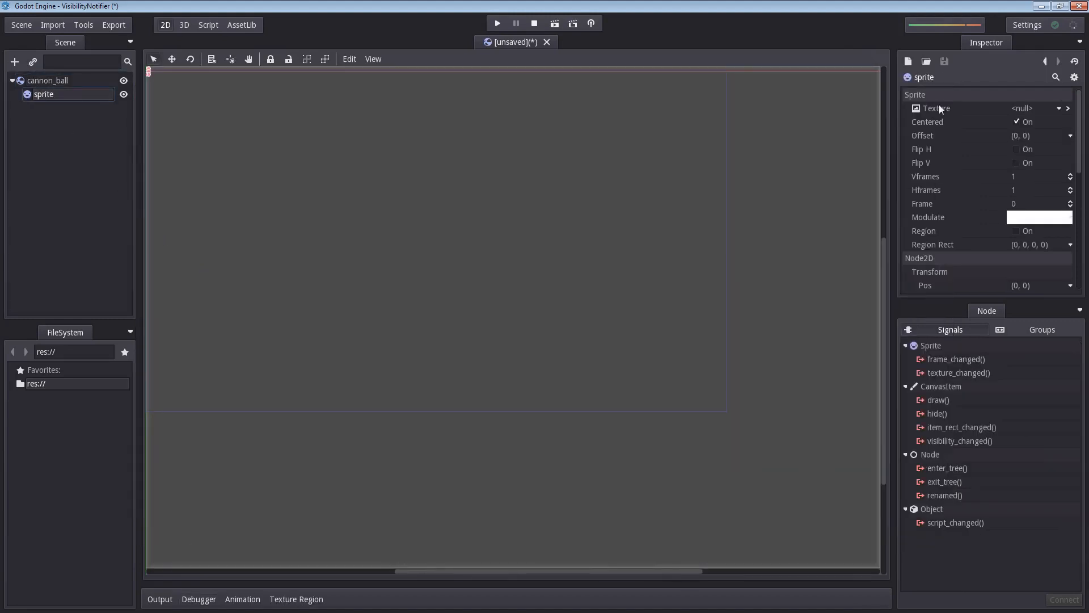
left_click(1055, 109)
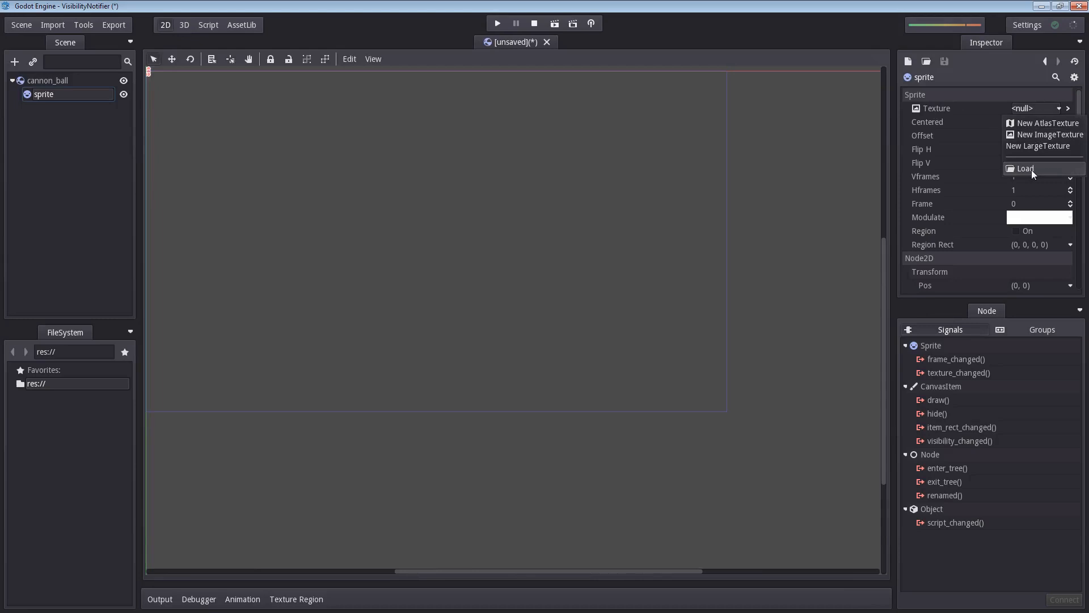
left_click(1025, 168)
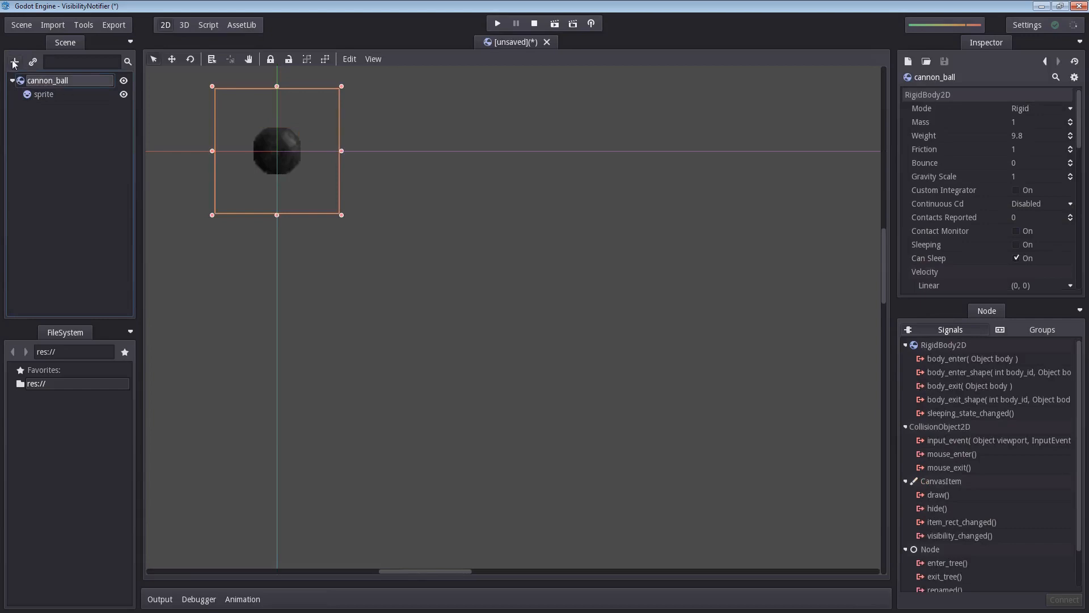
- Add a VisibilityNotifier2D child and drag its rectangle larger around the cannonball sprite
left_click(14, 62)
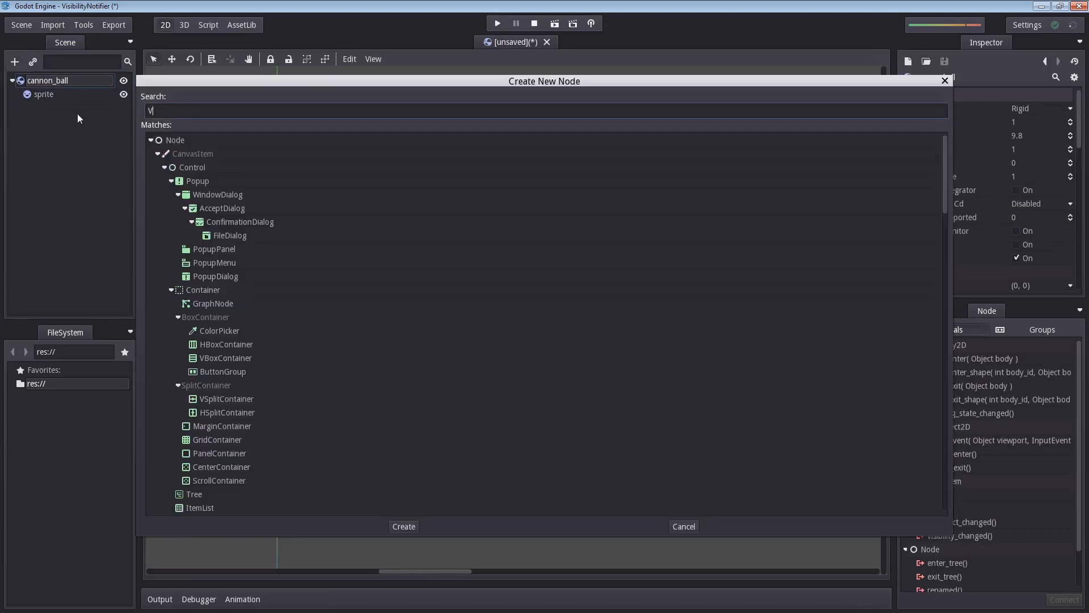
type("isibilityNotifier")
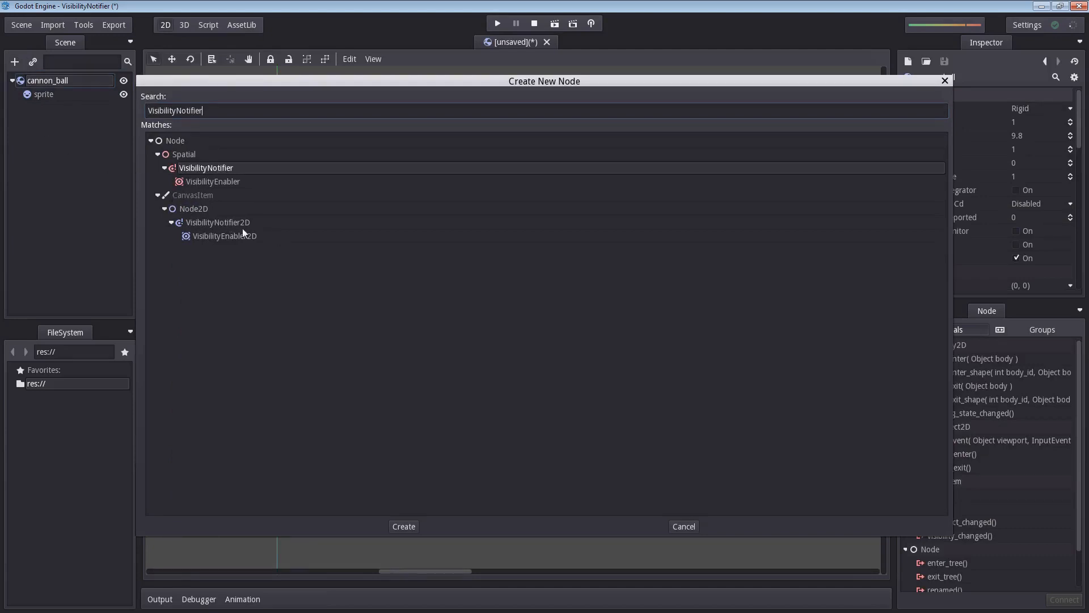
left_click(217, 222)
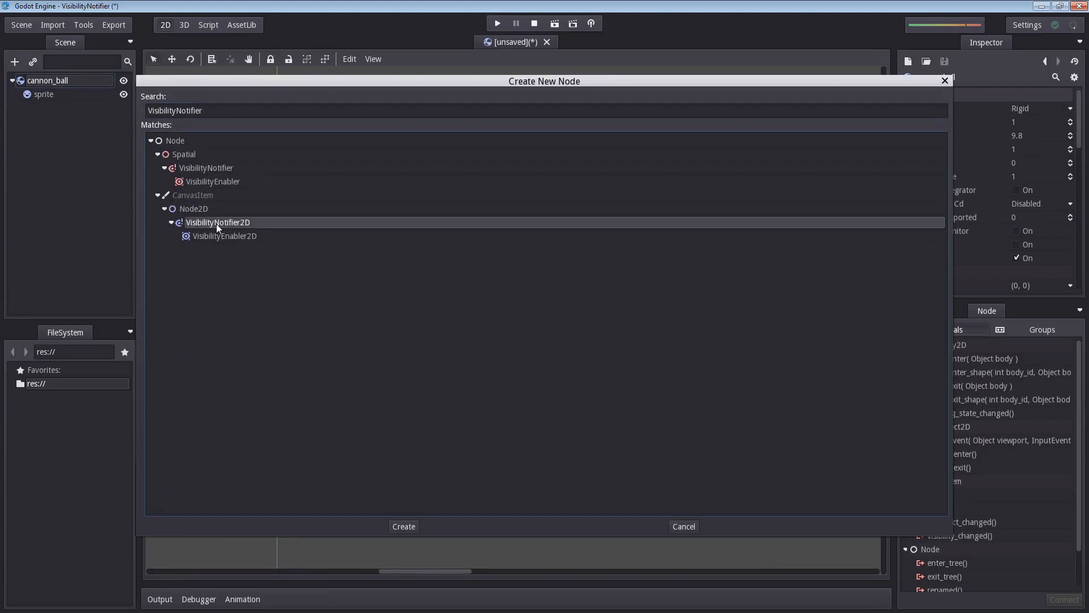
left_click(402, 526)
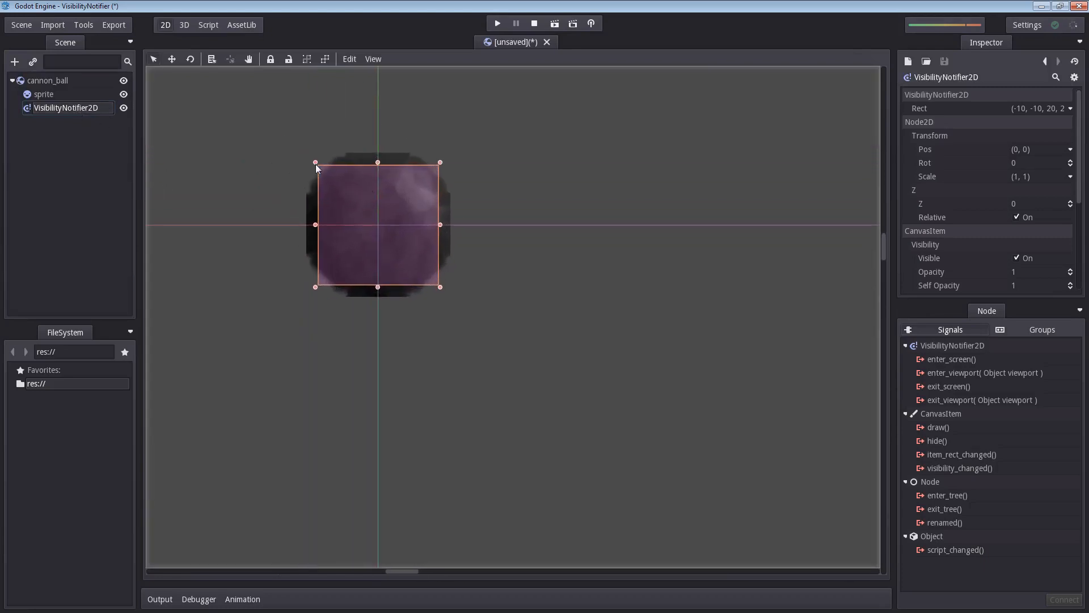
mouse_move(440, 161)
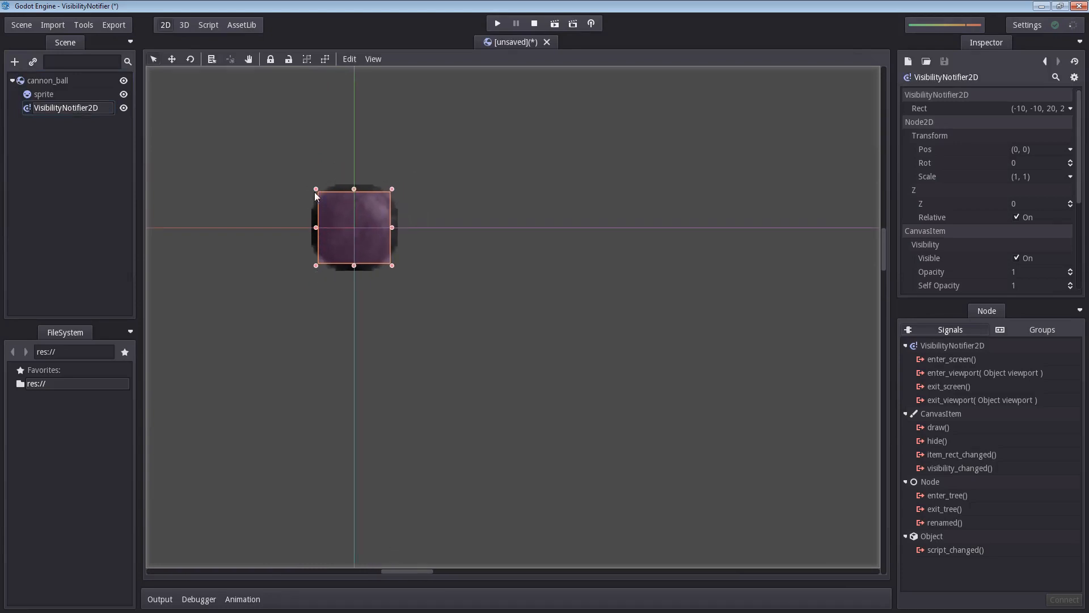
mouse_move(391, 192)
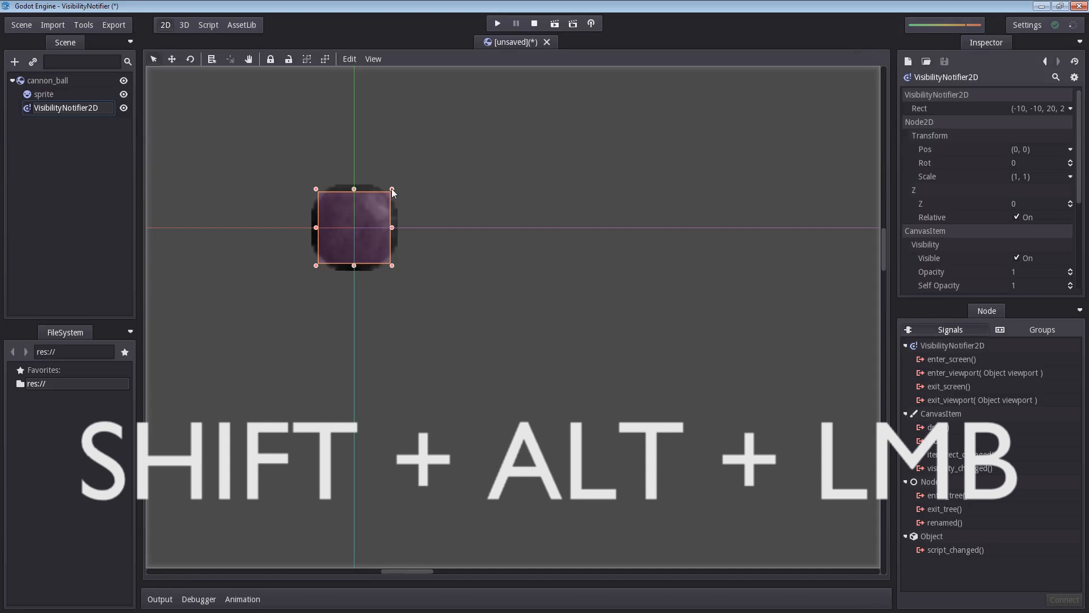
left_click_drag(393, 191, 490, 90)
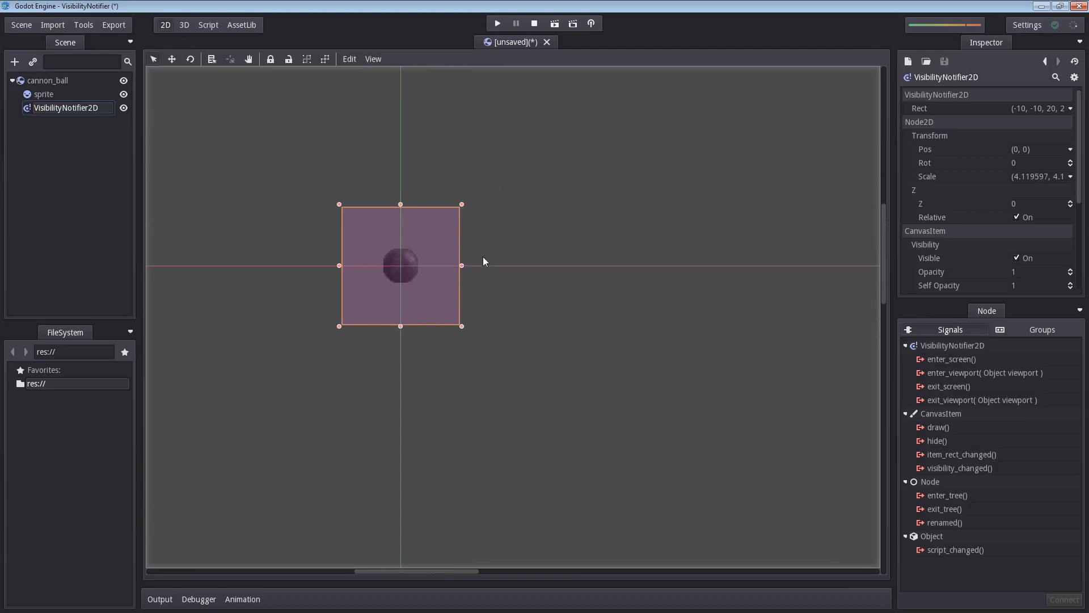
mouse_move(444, 238)
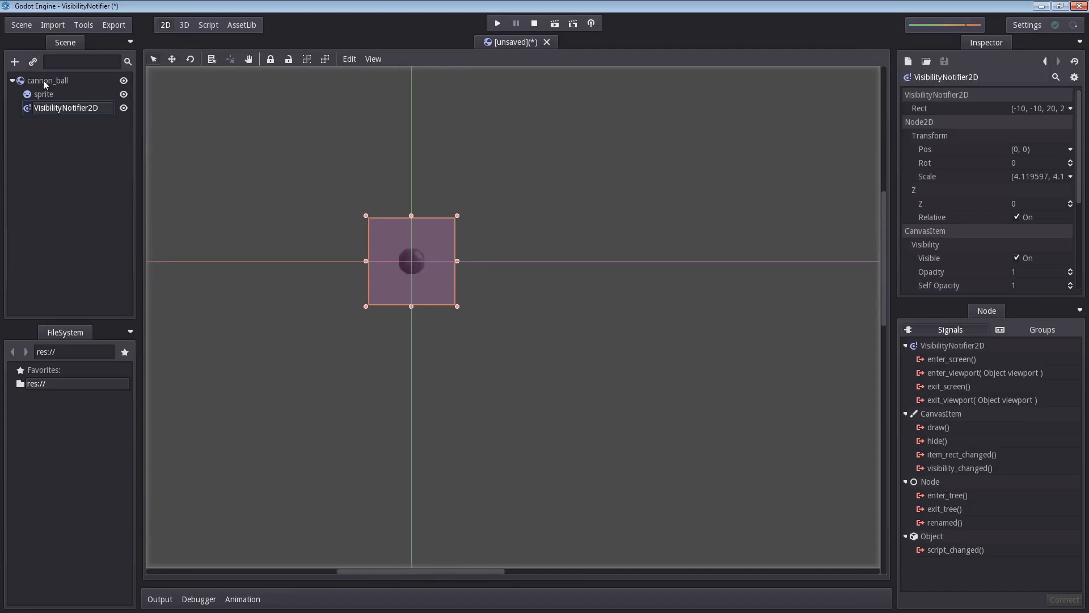
- Move cannon_ball around the 2D view, including below the screen, with the notifier following
left_click(49, 80)
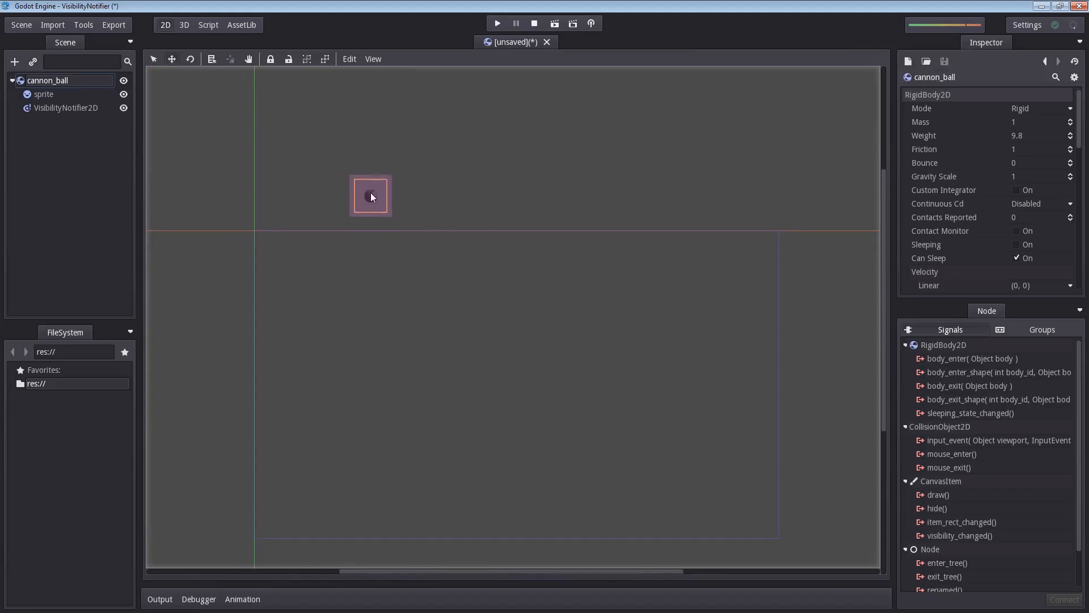
left_click_drag(371, 195, 373, 210)
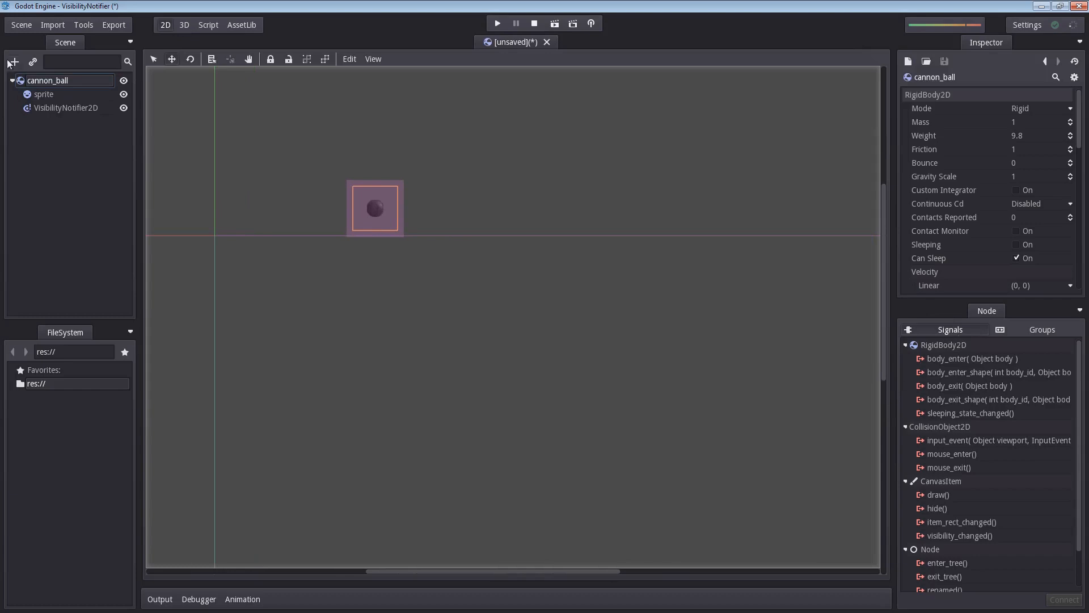
left_click(65, 108)
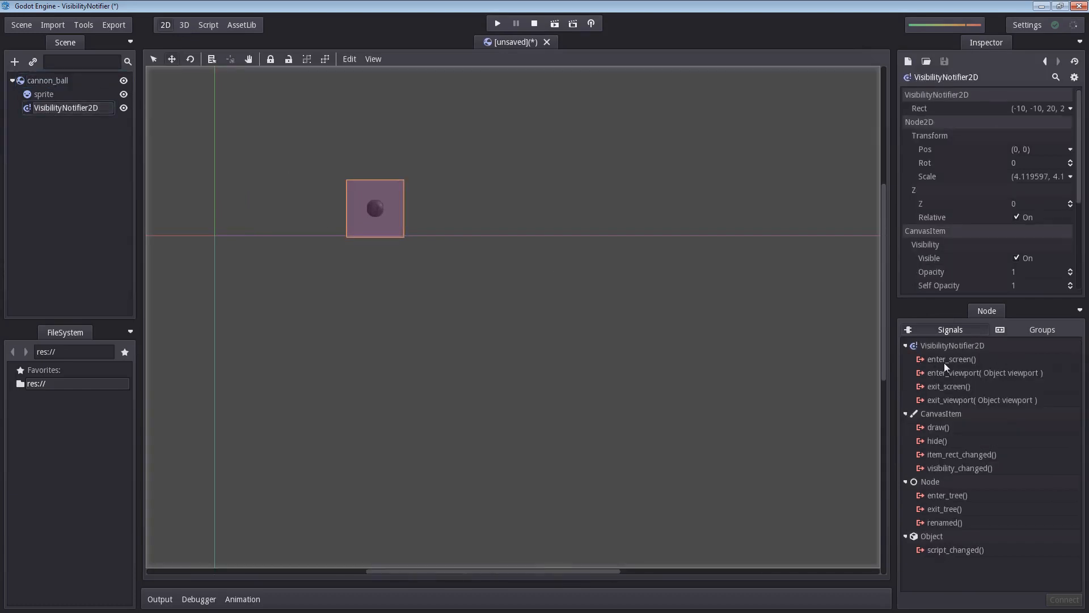
left_click(952, 358)
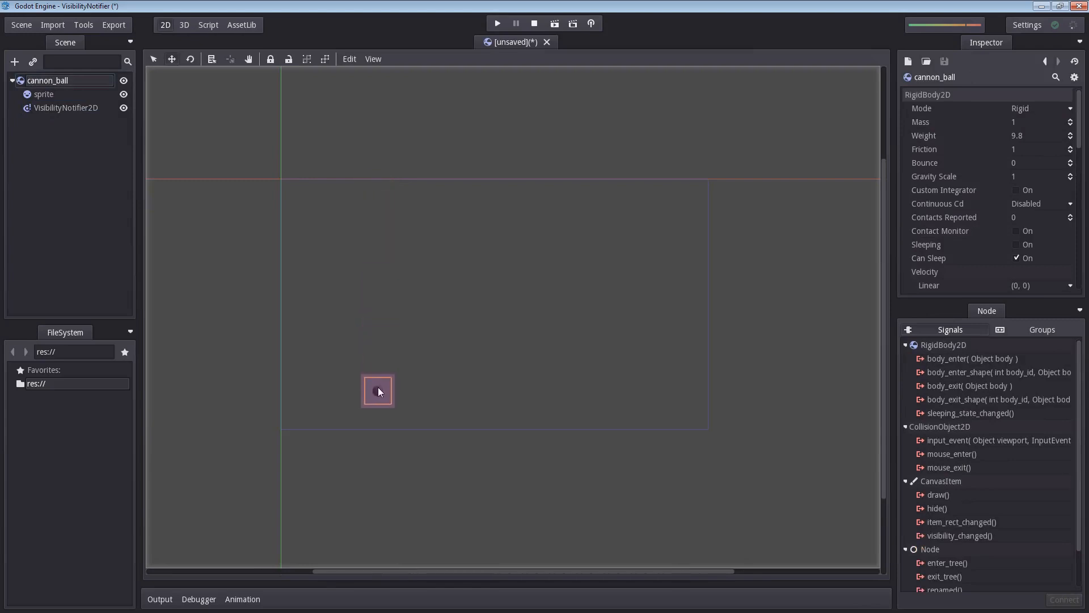
left_click_drag(377, 391, 377, 445)
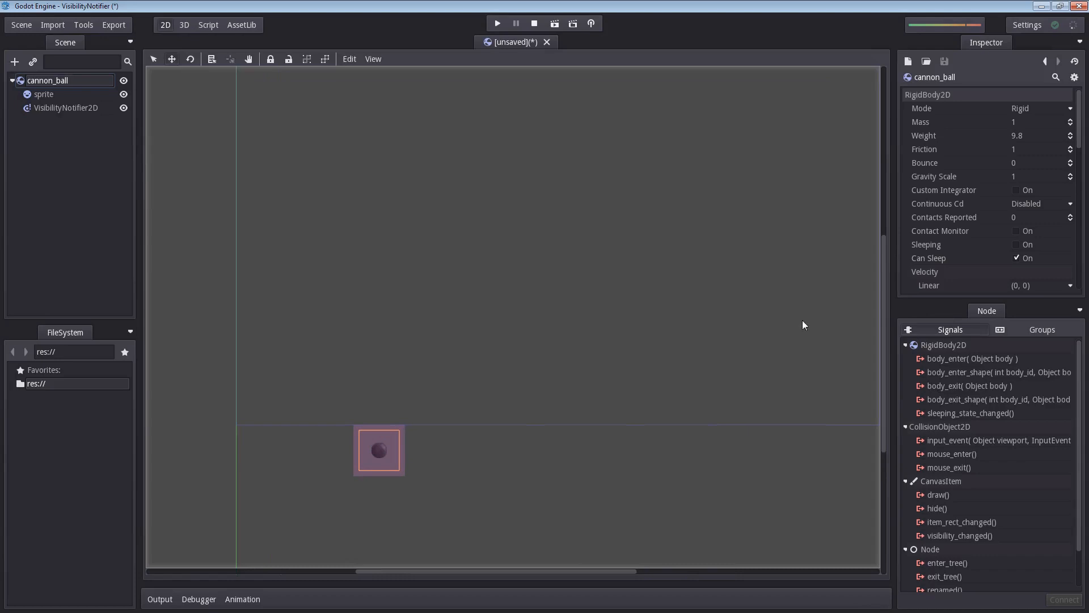
left_click(66, 108)
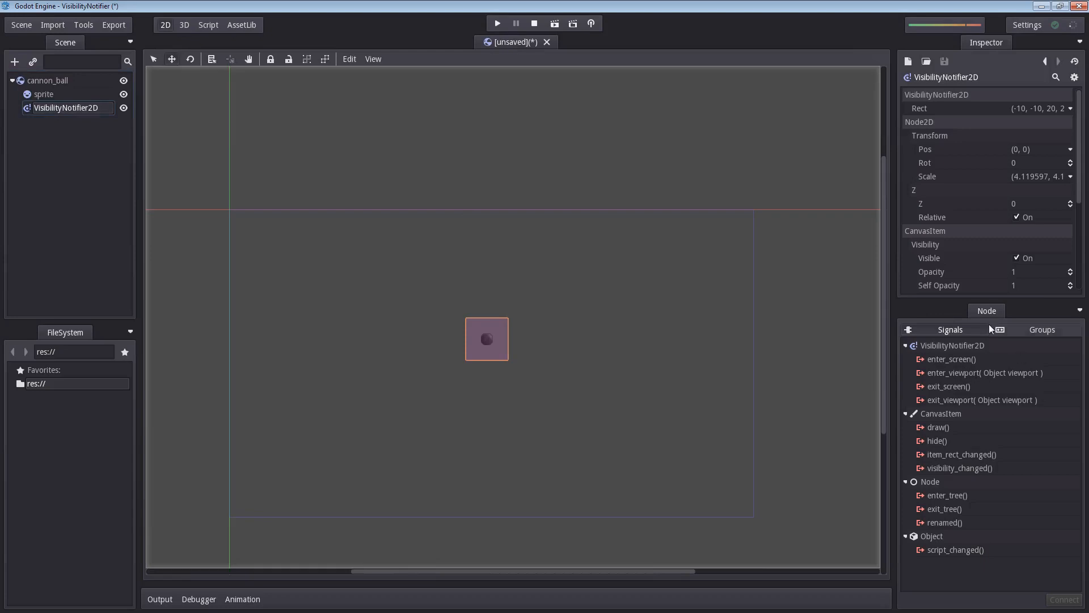
mouse_move(386, 322)
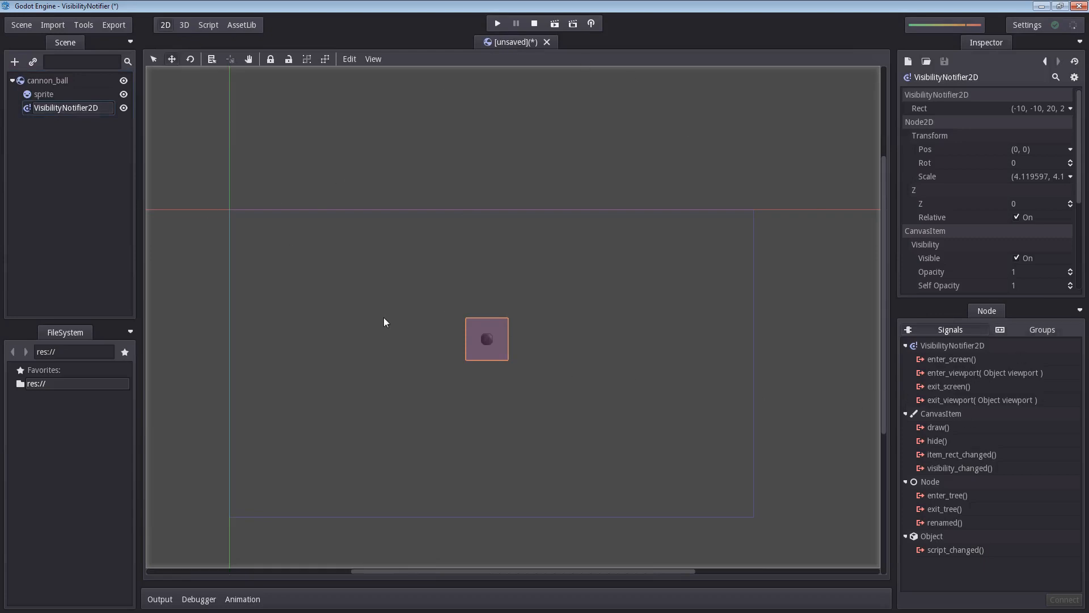
left_click(49, 80)
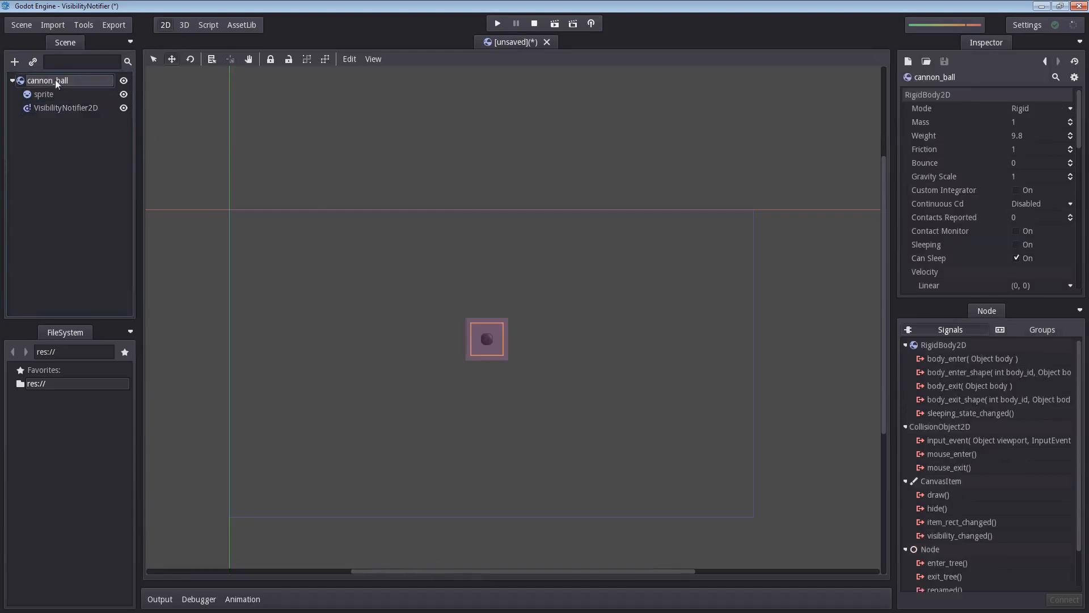
- Attach a new GDScript file cannon_ball.gd to the cannon_ball node via Add Script
right_click(49, 81)
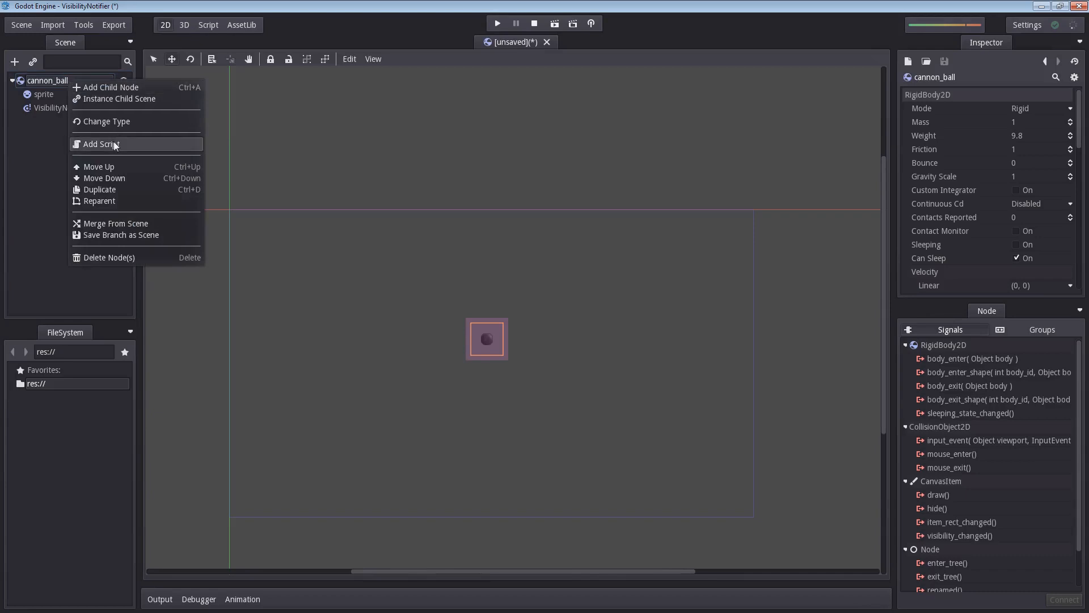
left_click(100, 144)
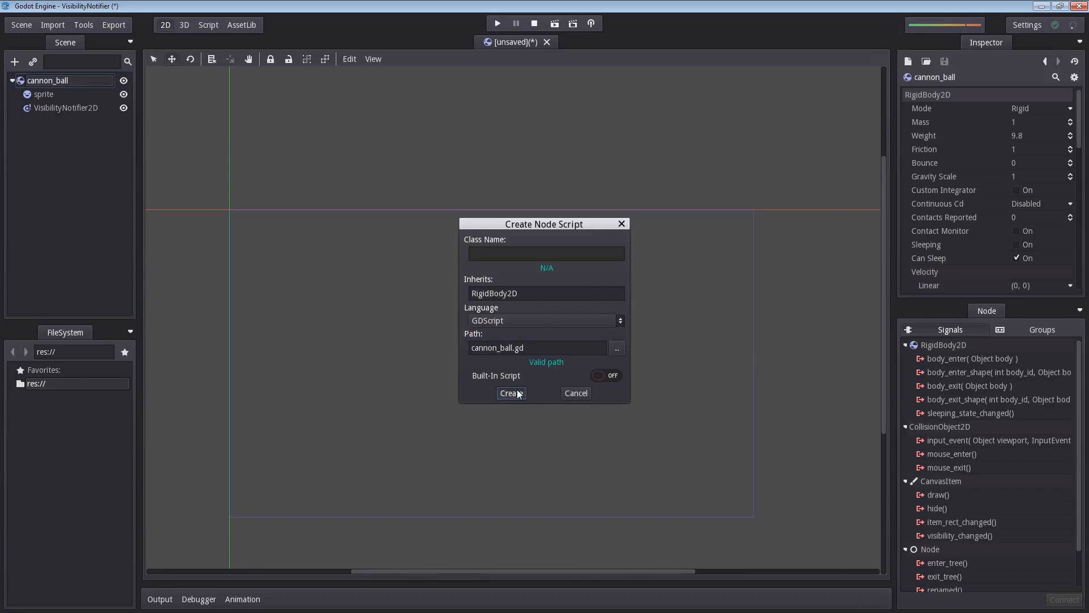
left_click(511, 392)
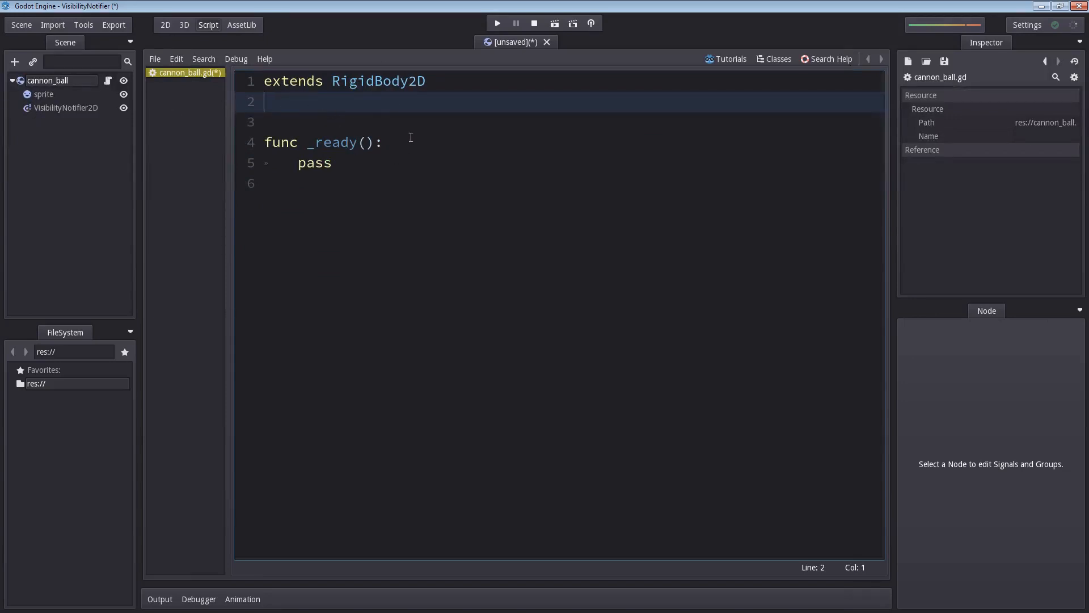
- Write an onready visibility_notifier variable that gets the "VisibilityNotifier2D" node
type("onr")
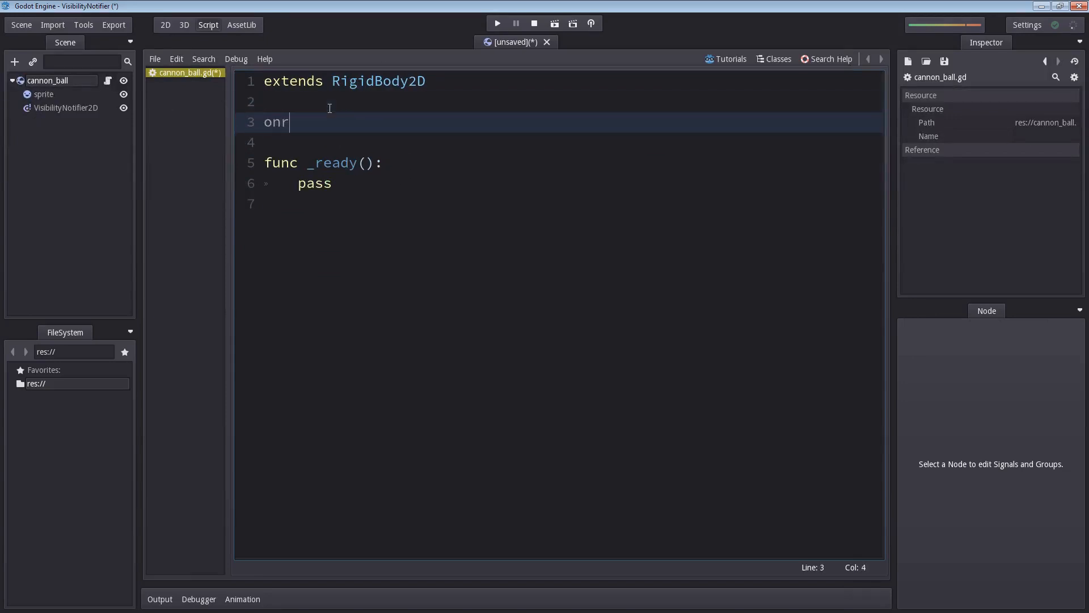
type("eady var")
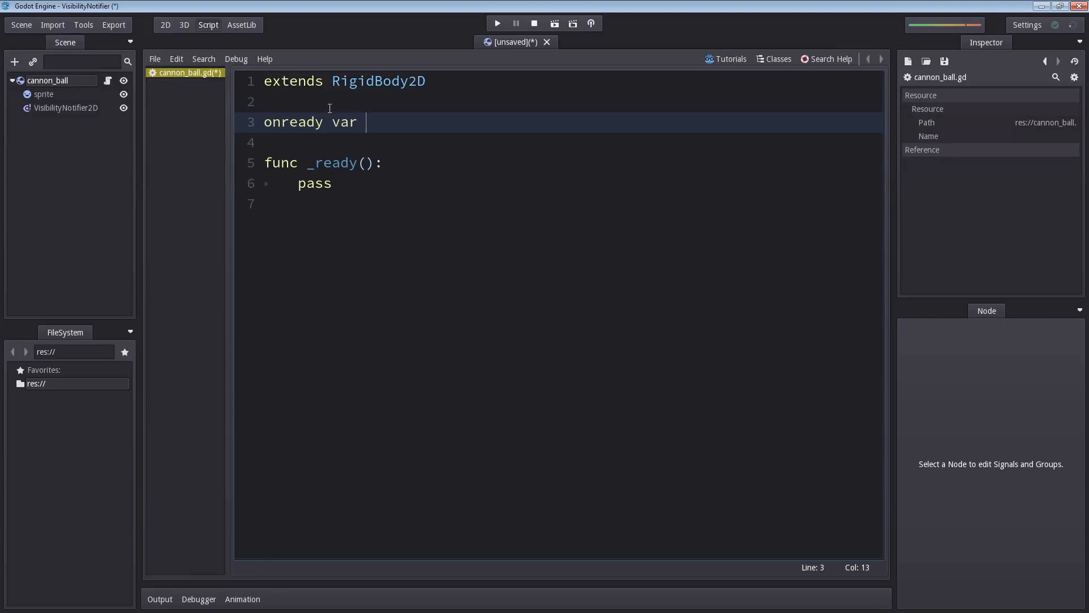
type("visibility")
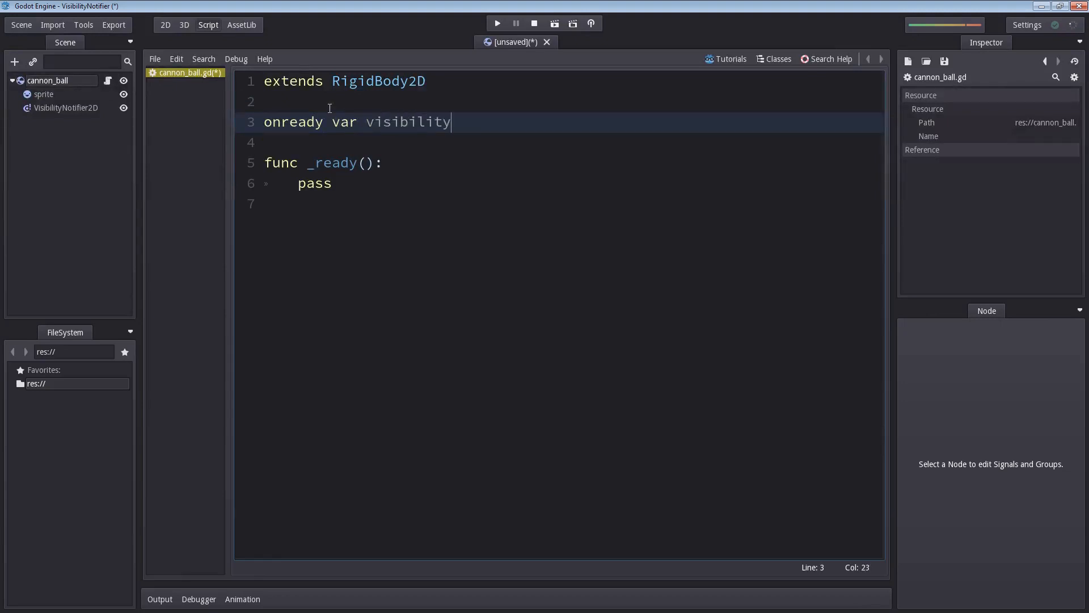
type("_notifier = get_node(")
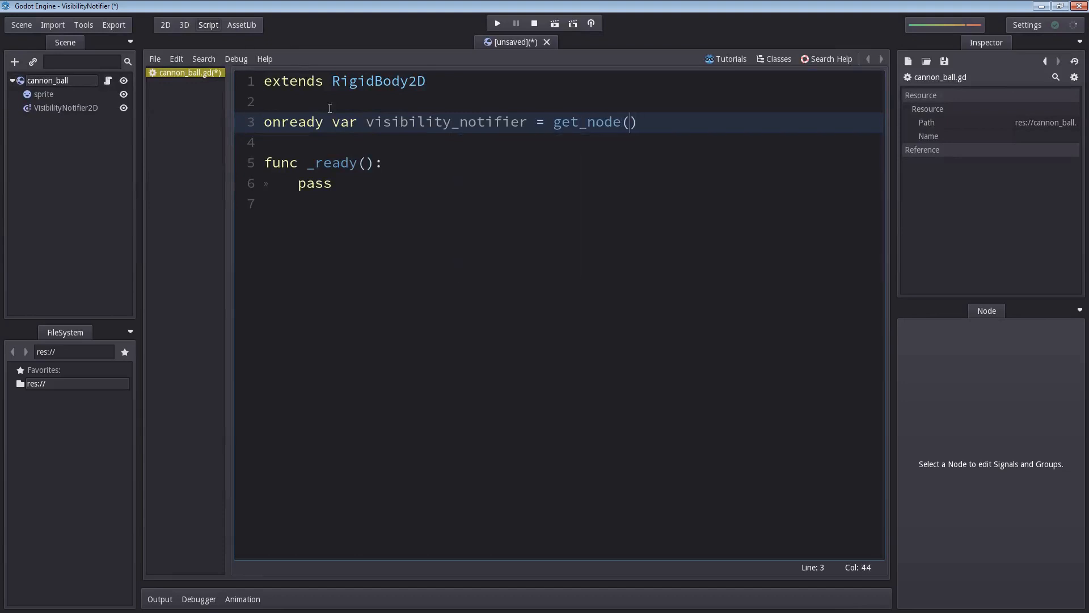
type("\"Visibilit")
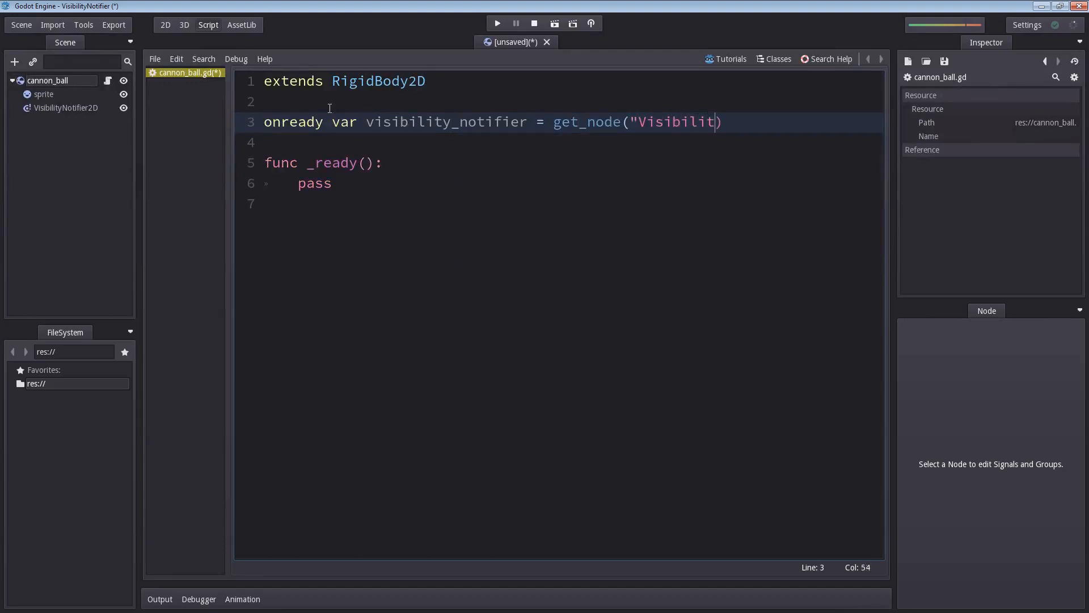
type("yNotifier2D")
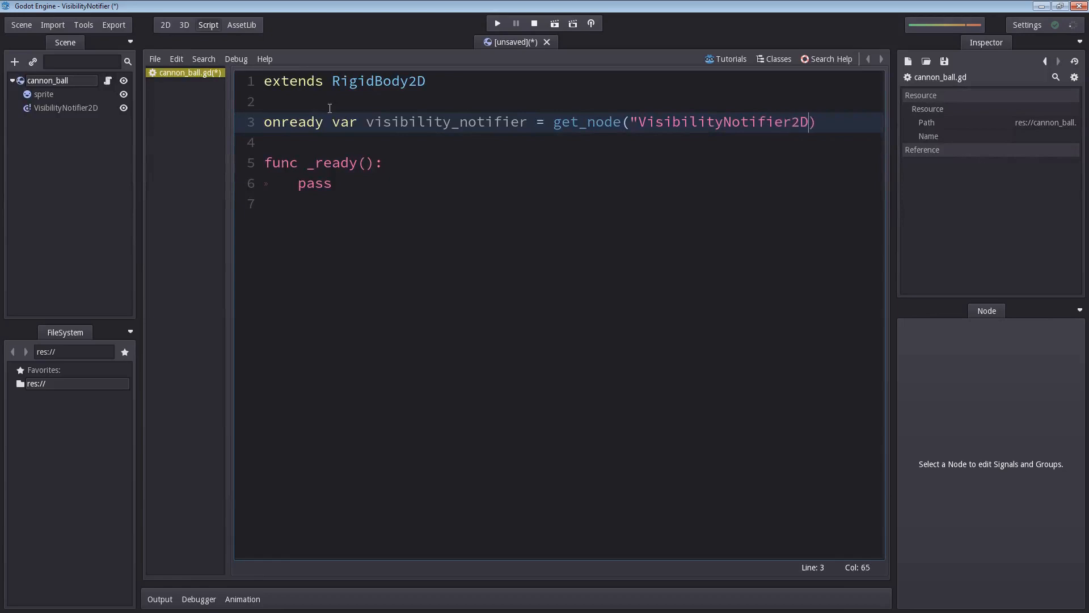
type("\"")
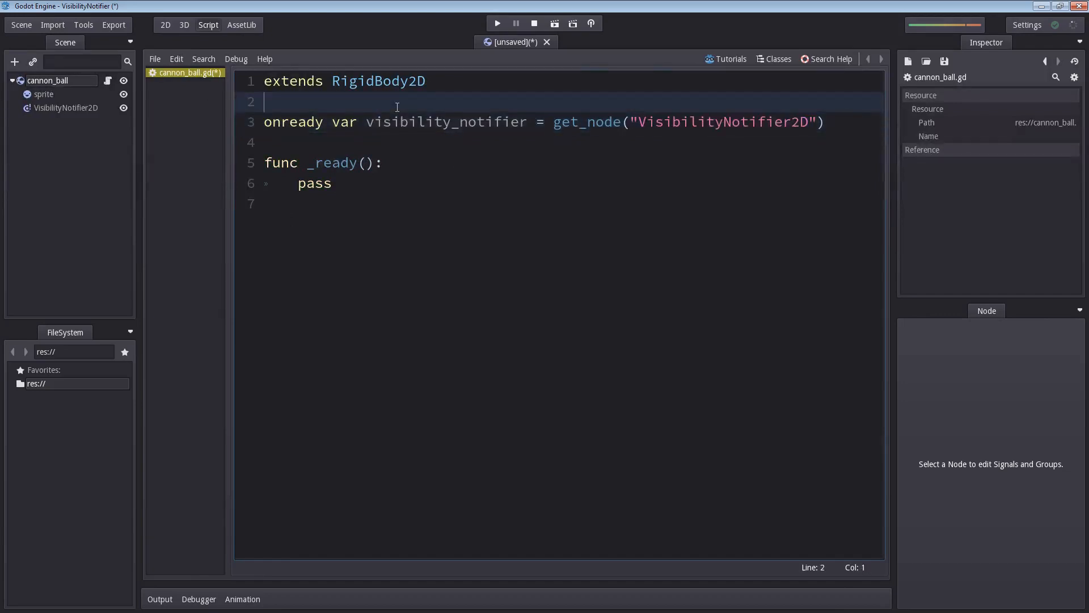
- Add 'export (NodePath) var visibility_notifier_path' and fetch the notifier through that path
type("export (")
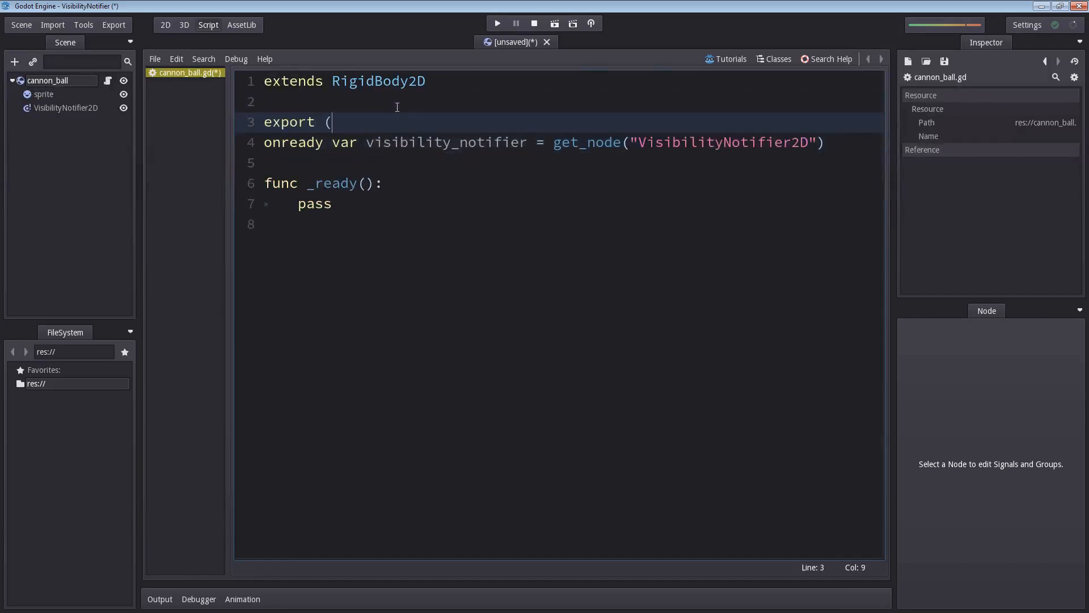
type("NodeP")
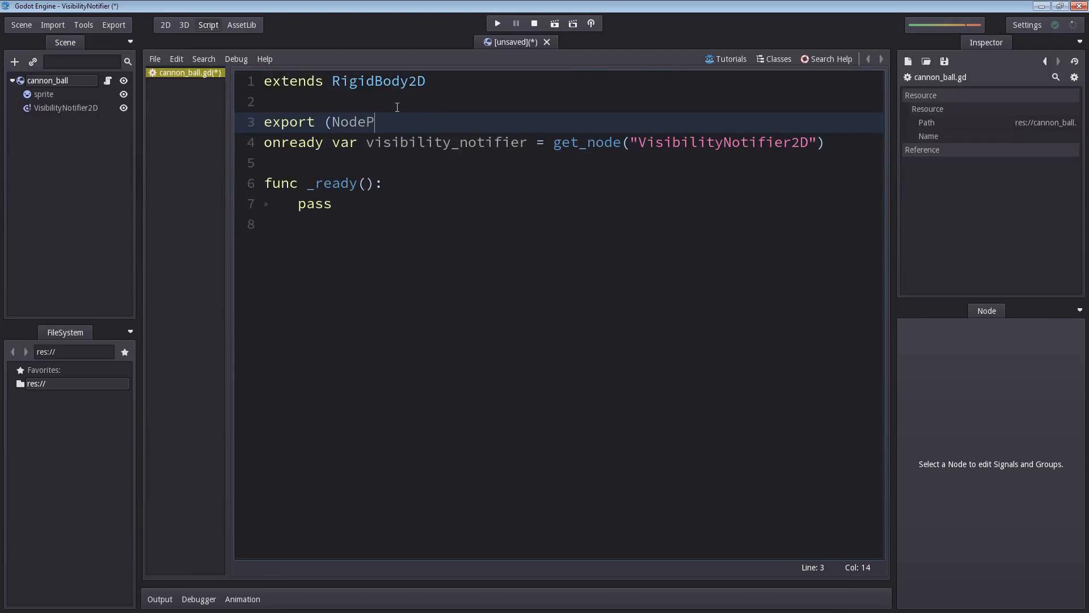
type("ath) var")
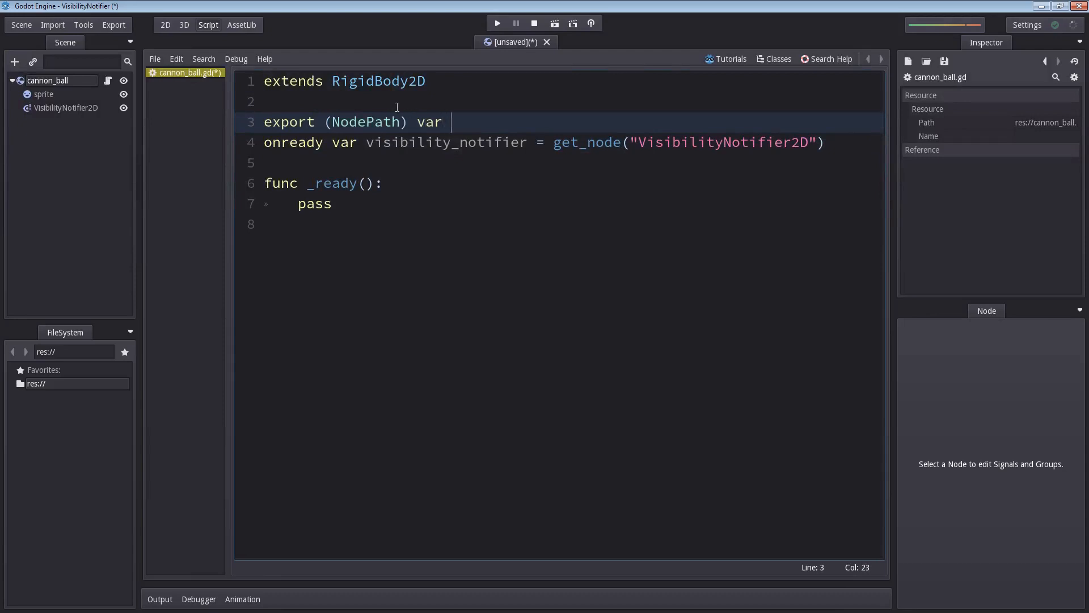
type("visibility_notifier")
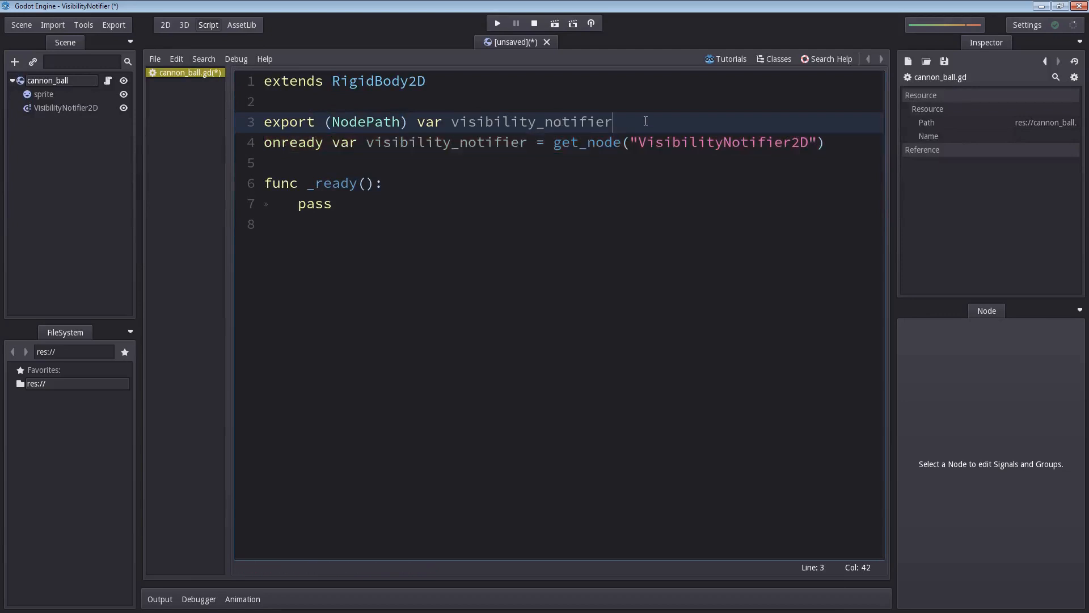
type("_path")
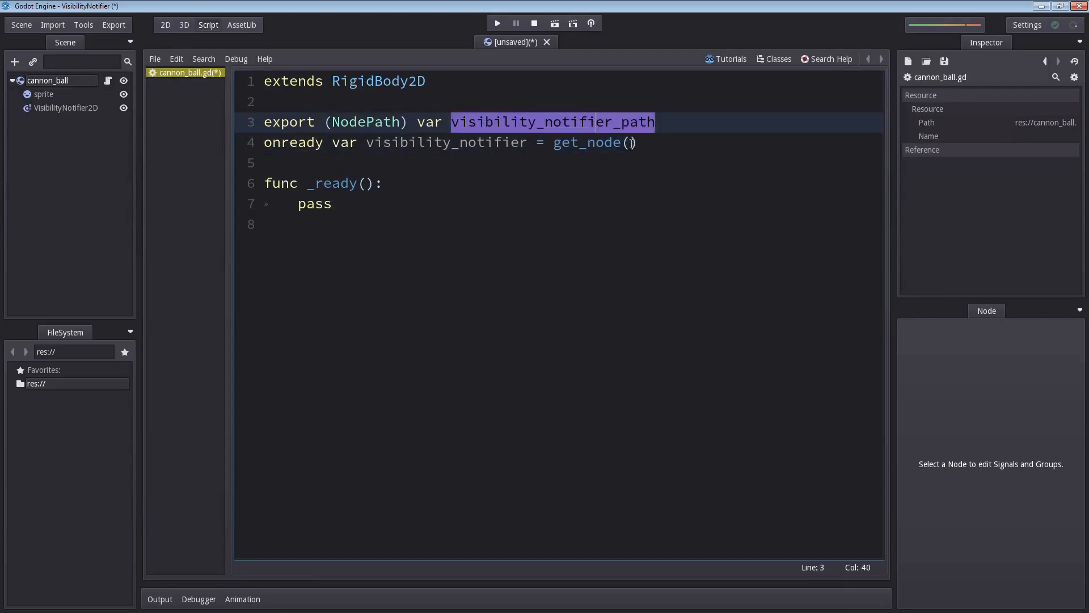
type("visibility_notifier_path")
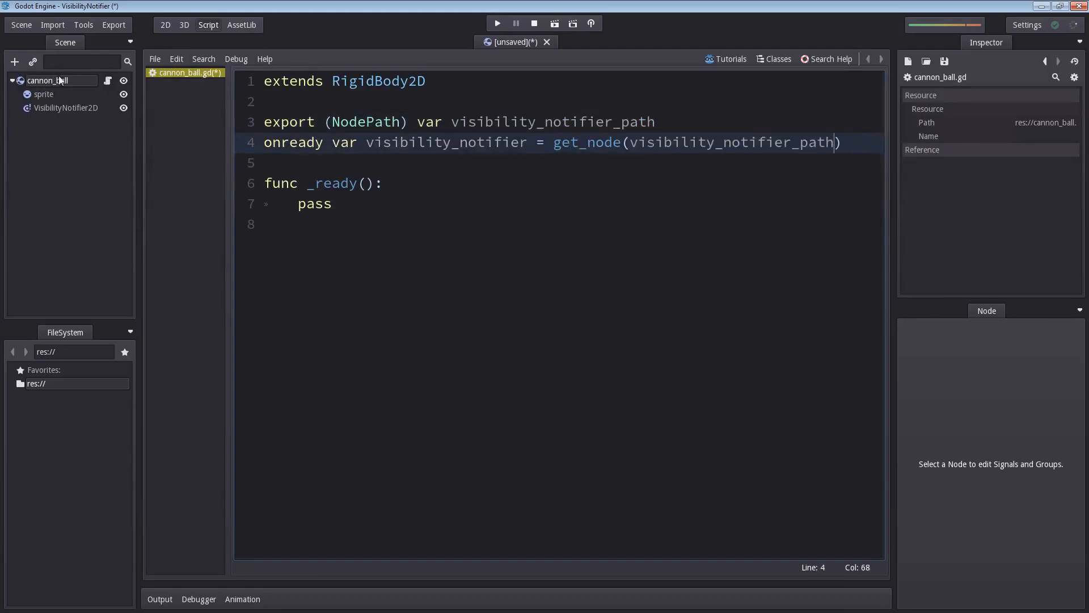
- Assign the VisibilityNotifier2D node to cannon_ball's Visibility Notifier Path script variable
left_click(166, 24)
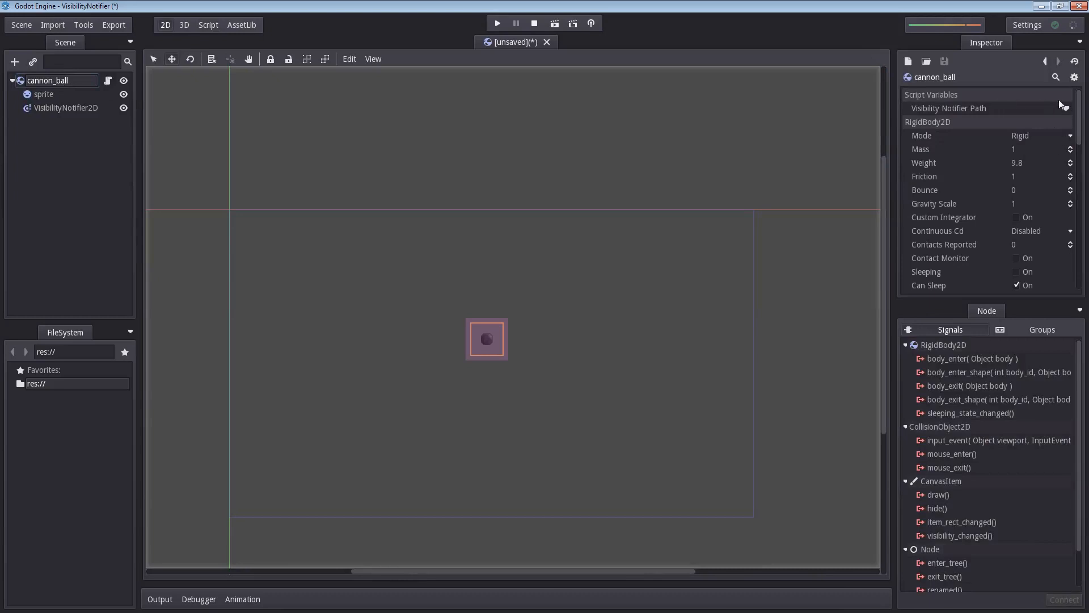
left_click(1034, 111)
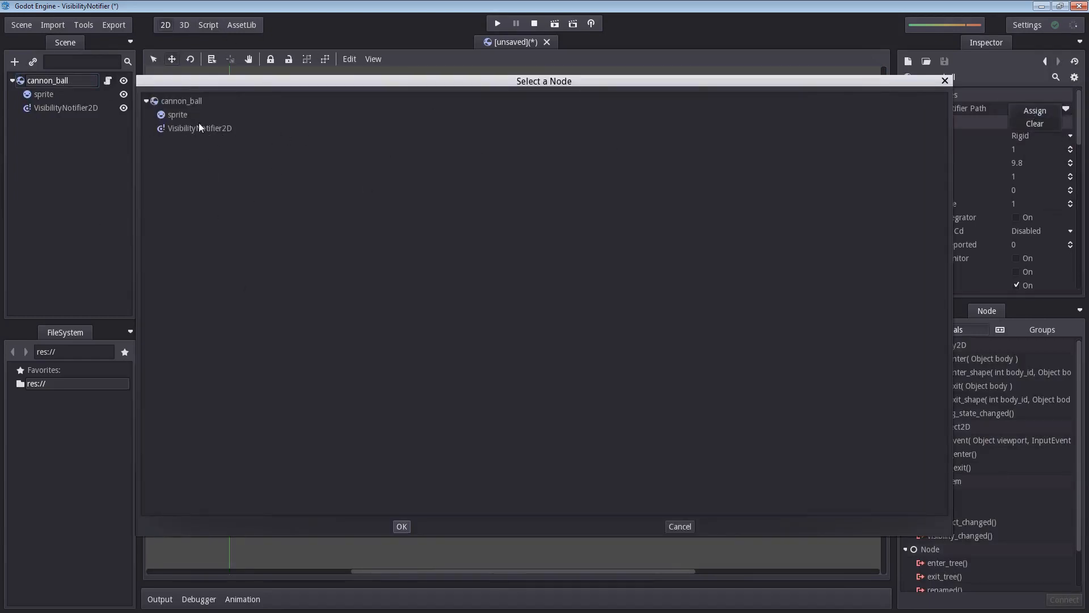
left_click(199, 128)
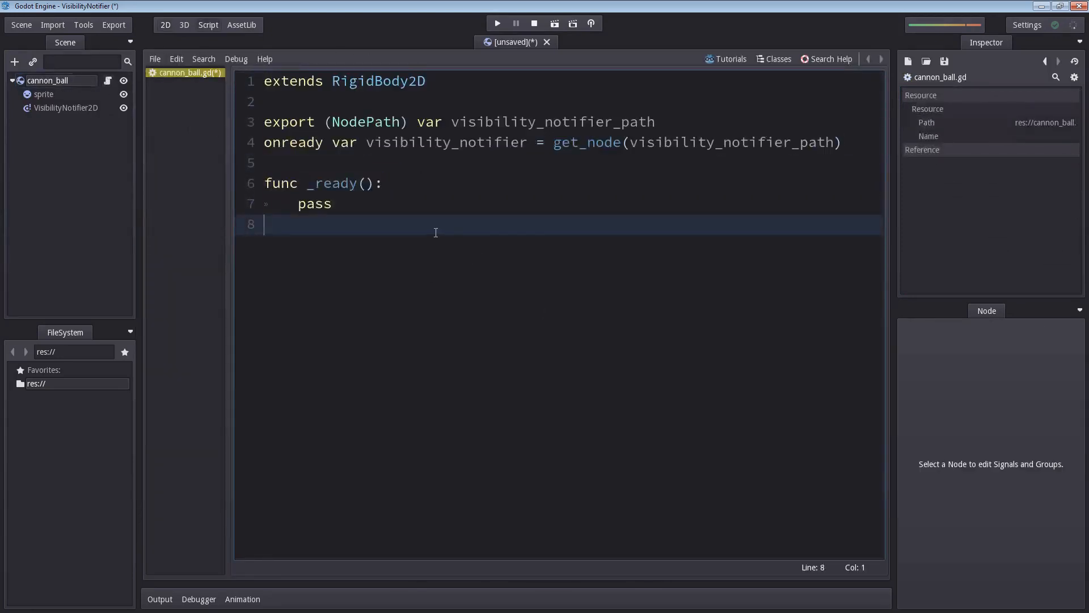
left_click(165, 24)
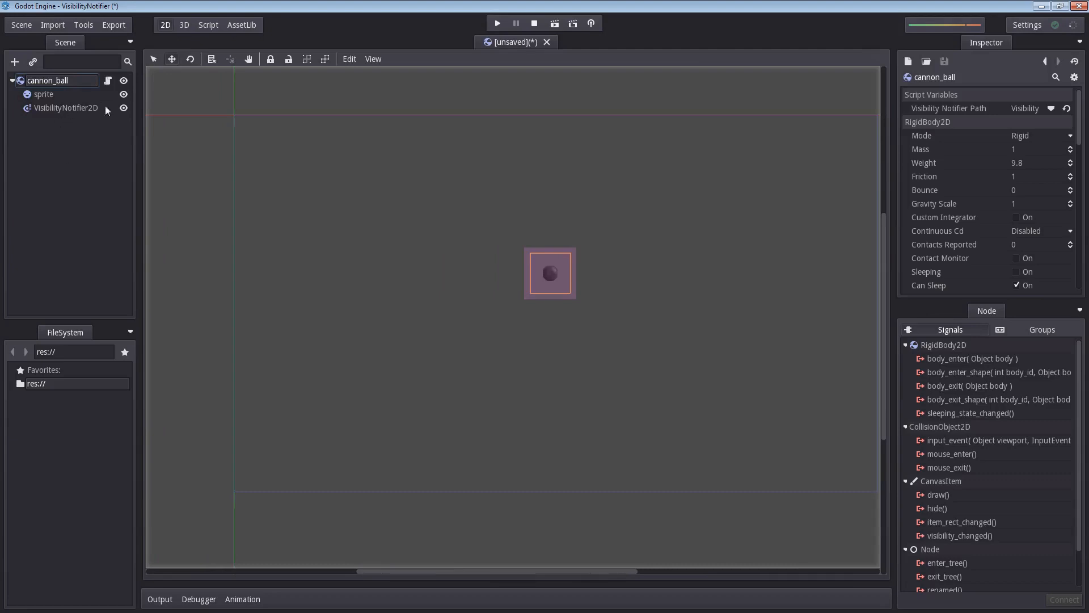
- Connect the VisibilityNotifier2D exit_screen signal to cannon_ball, generating a handler function
left_click(66, 108)
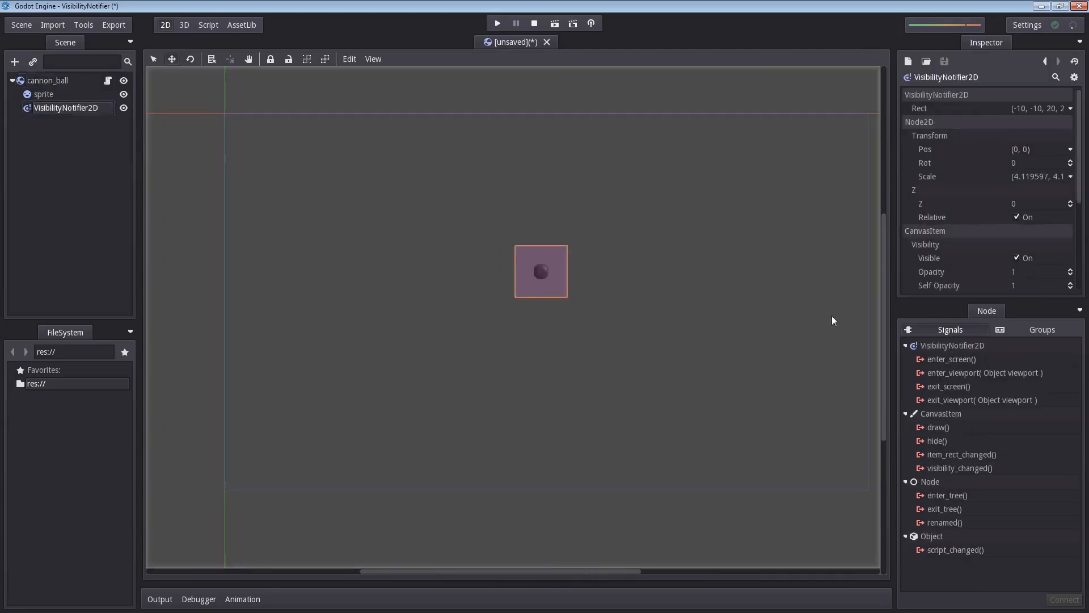
left_click(950, 387)
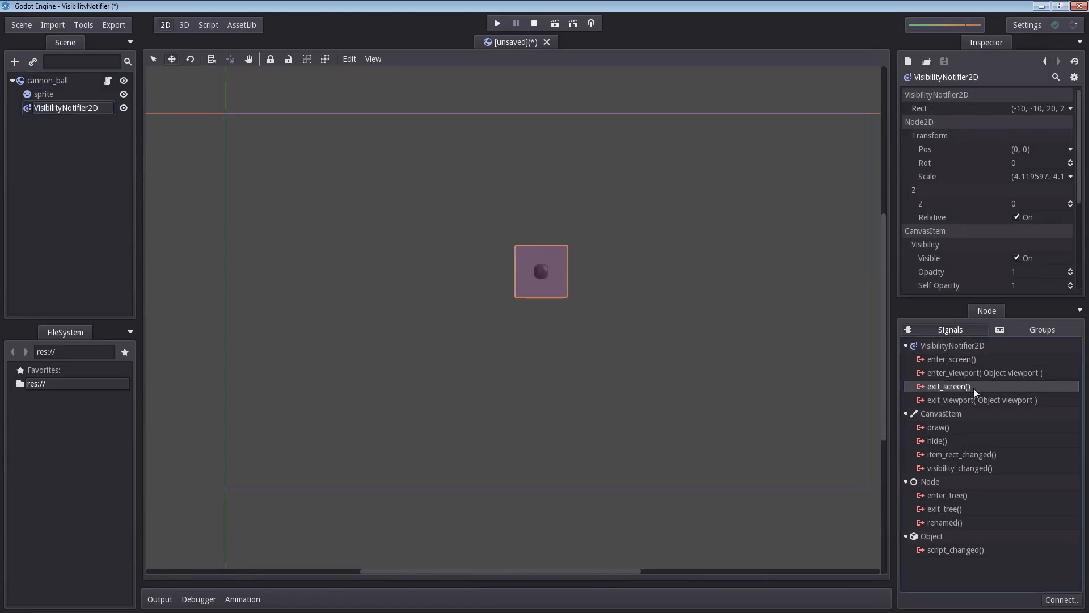
double_click(949, 386)
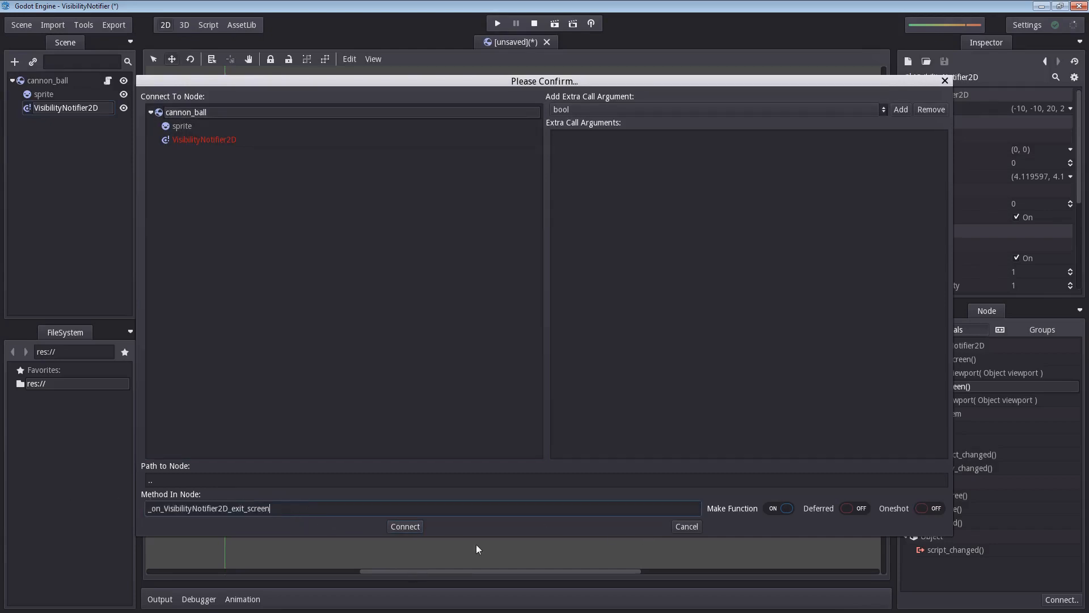
left_click(404, 526)
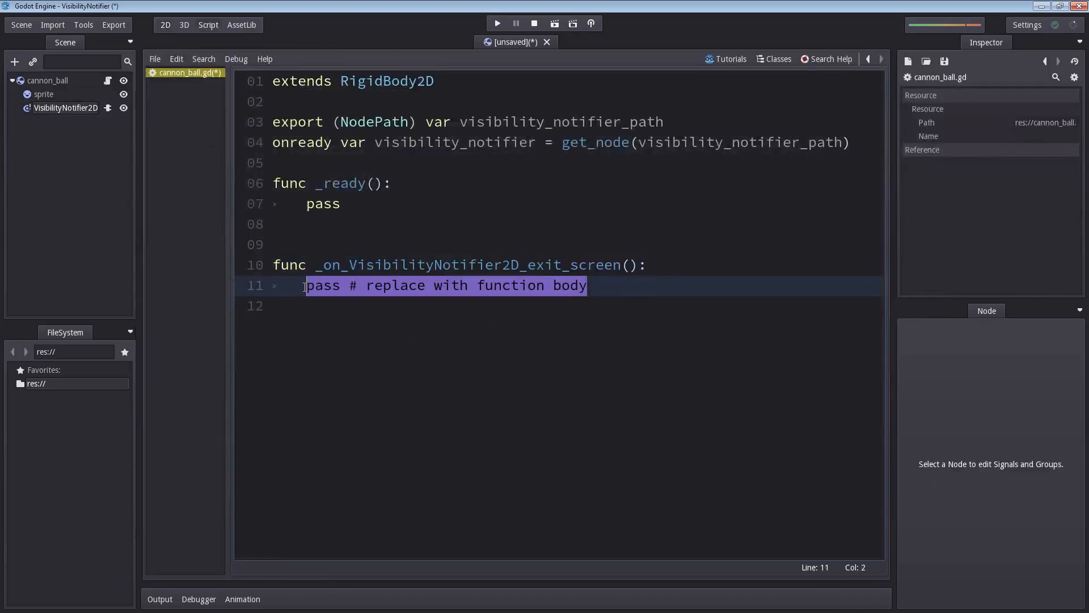
- Make the exit_screen handler print "I has left the building!"
type("print")
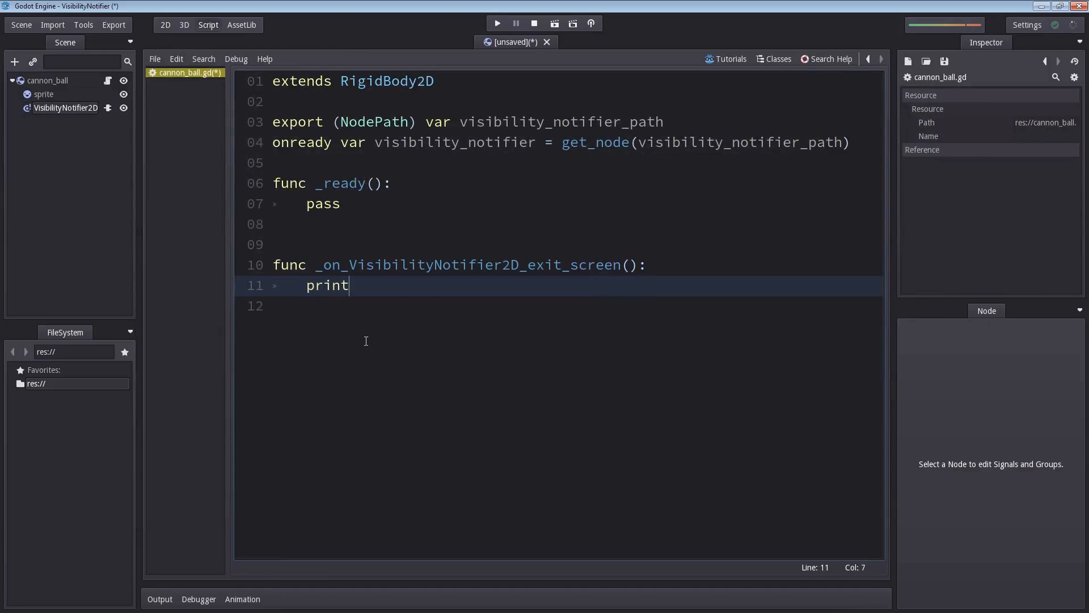
type("(\"I has left the building!\")")
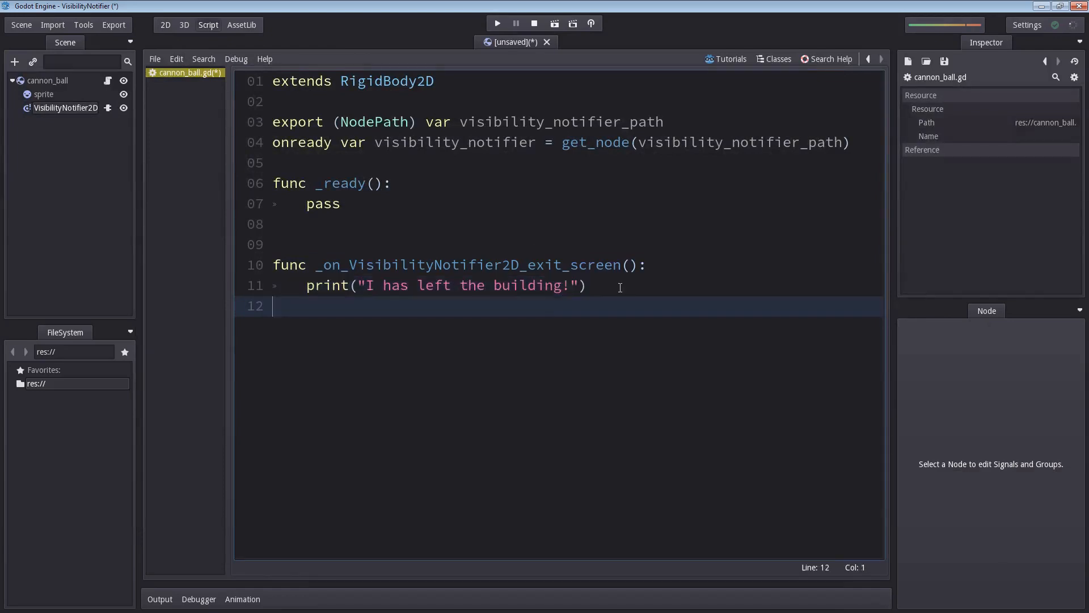
left_click(164, 25)
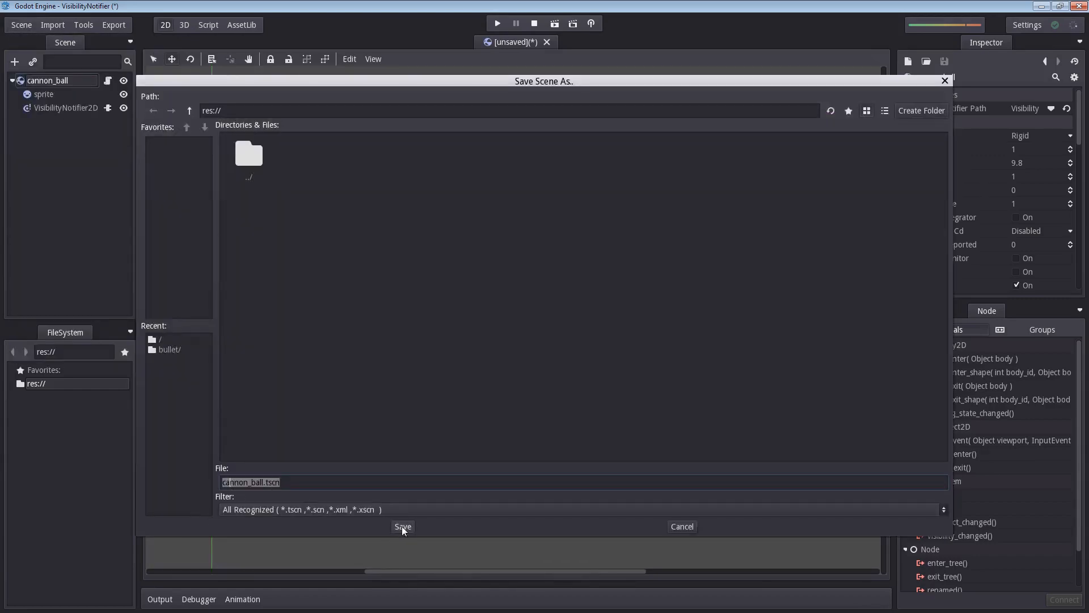
- Save the scene as cannon_ball.tscn, run it, and stop after the message prints
left_click(403, 526)
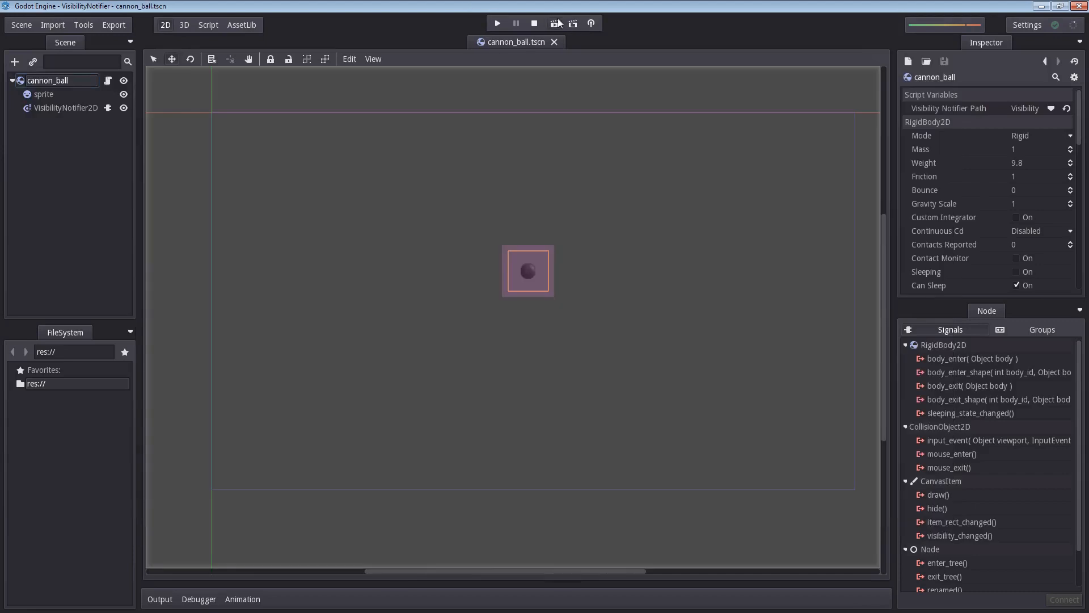
mouse_move(556, 22)
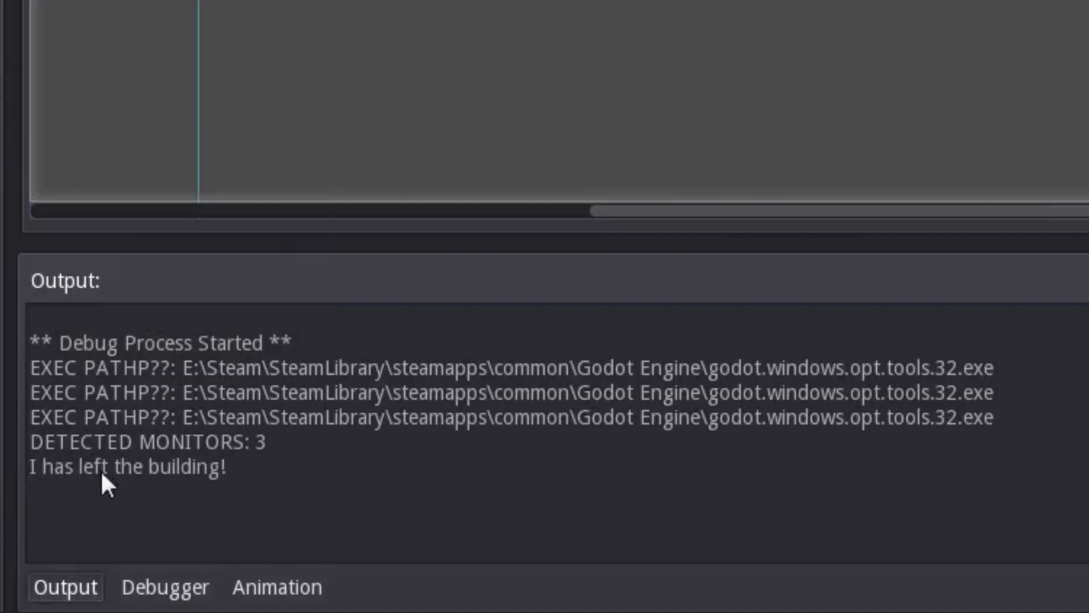
left_click(534, 23)
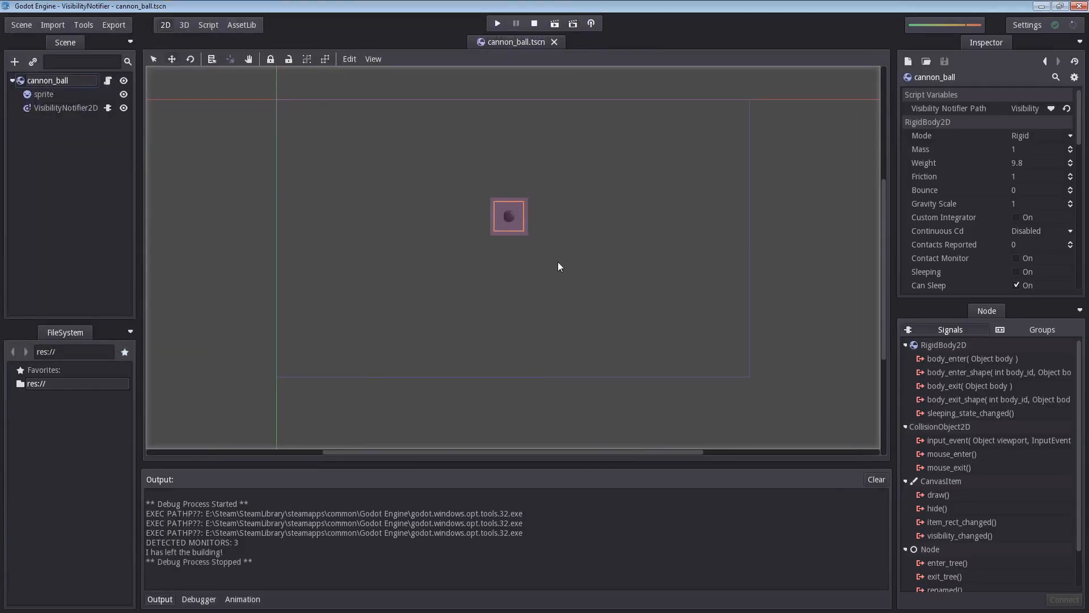
mouse_move(722, 295)
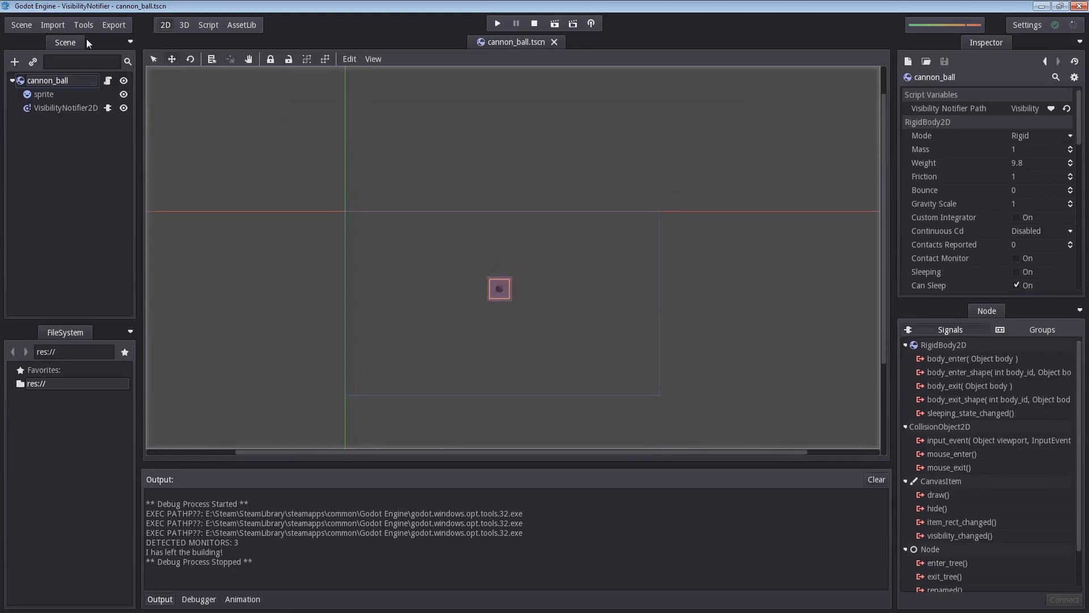
- Move the cannon ball above the screen area, then select visibility_notifier in the script
left_click(171, 58)
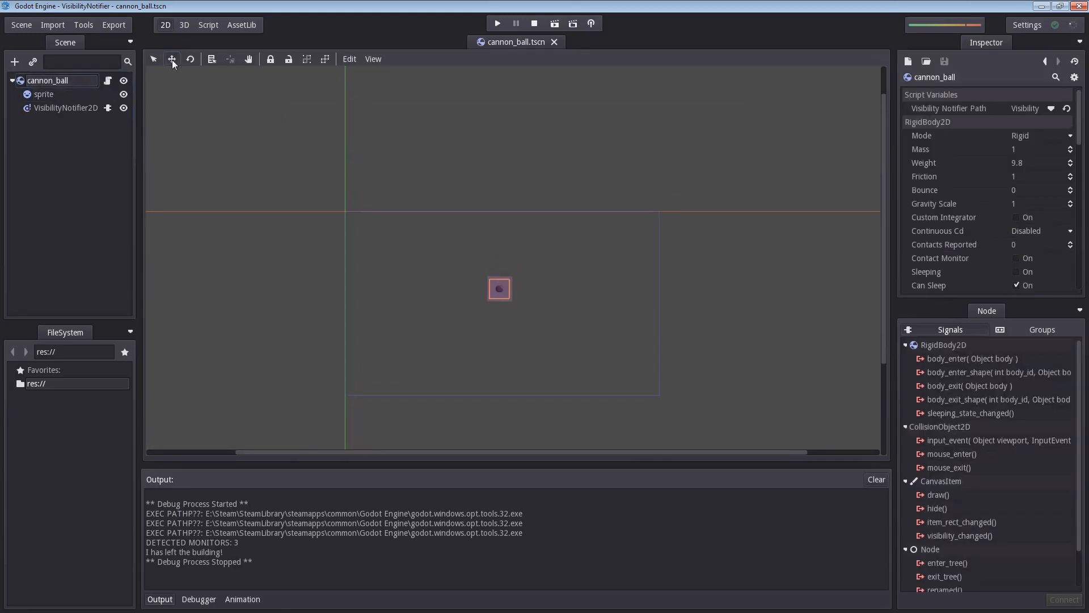
left_click_drag(499, 288, 499, 172)
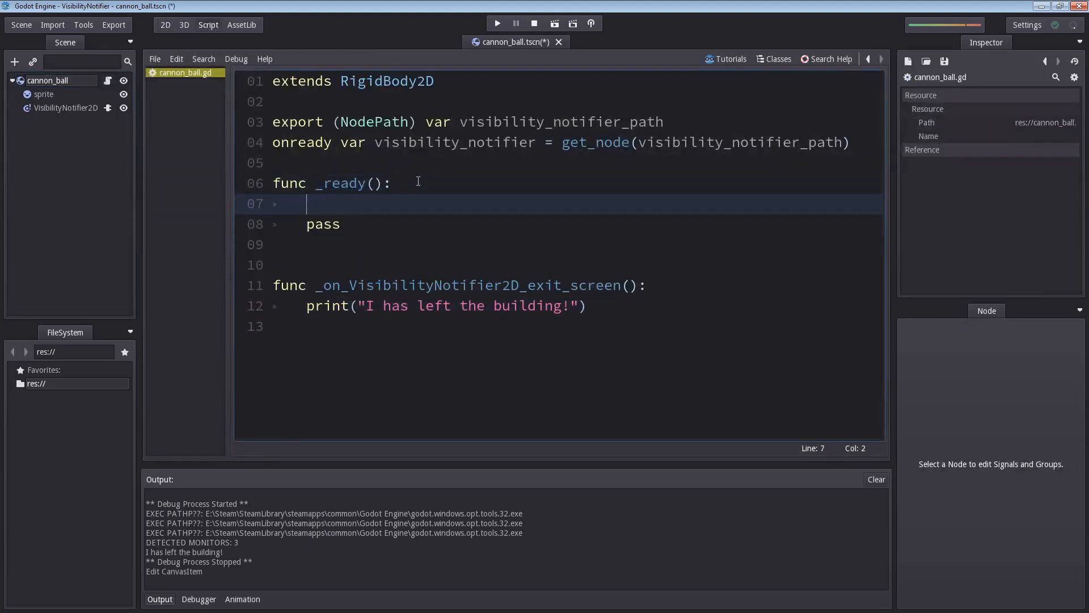
double_click(455, 143)
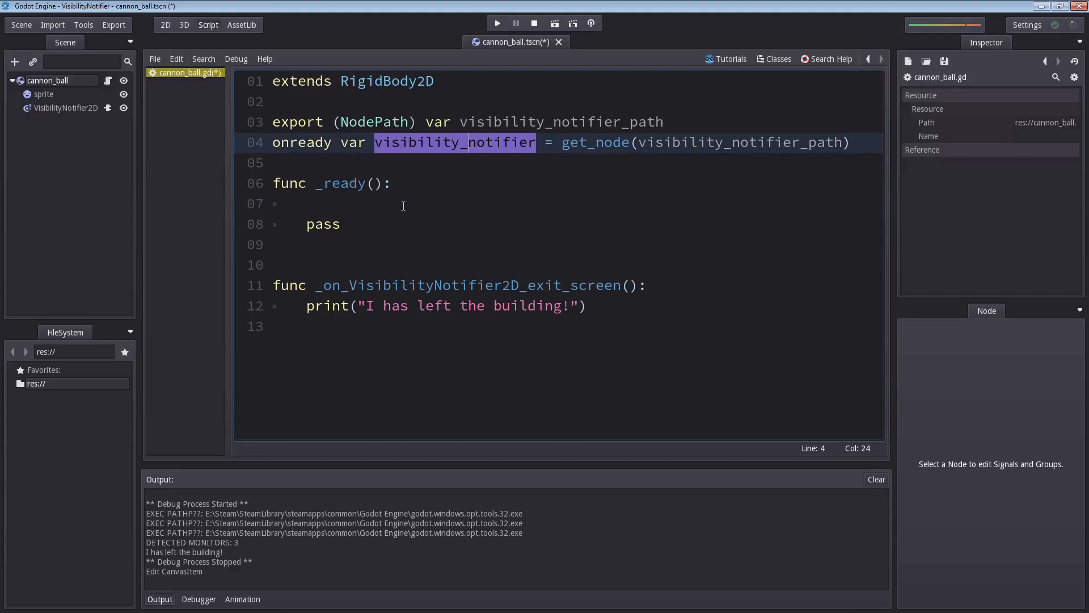
- In _ready, begin typing visibility_notifier.connect("enter_screen")
type("visibility_notifier.")
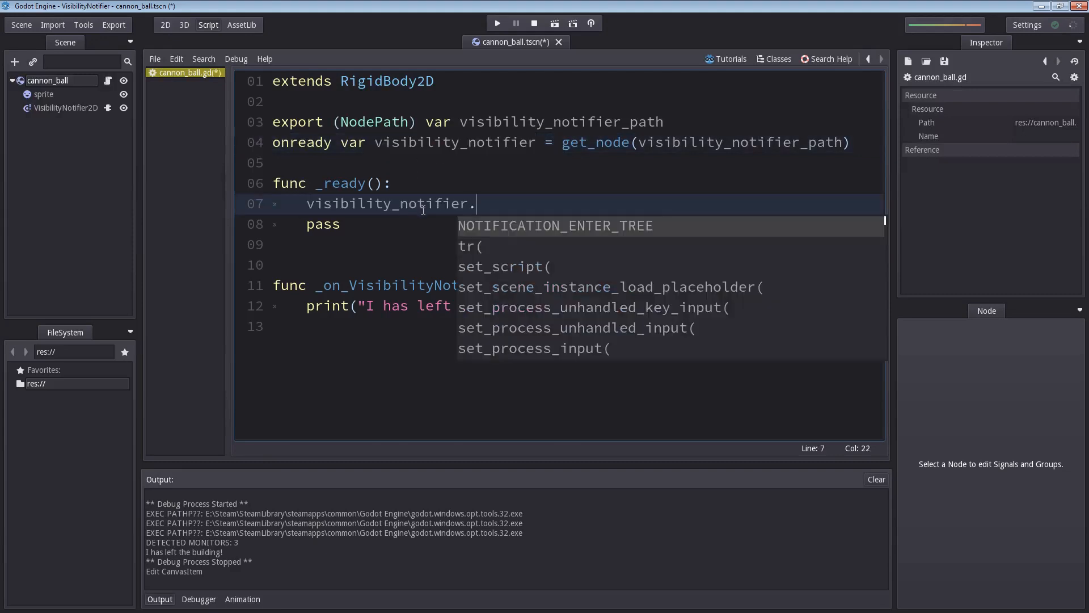
type("connect(")
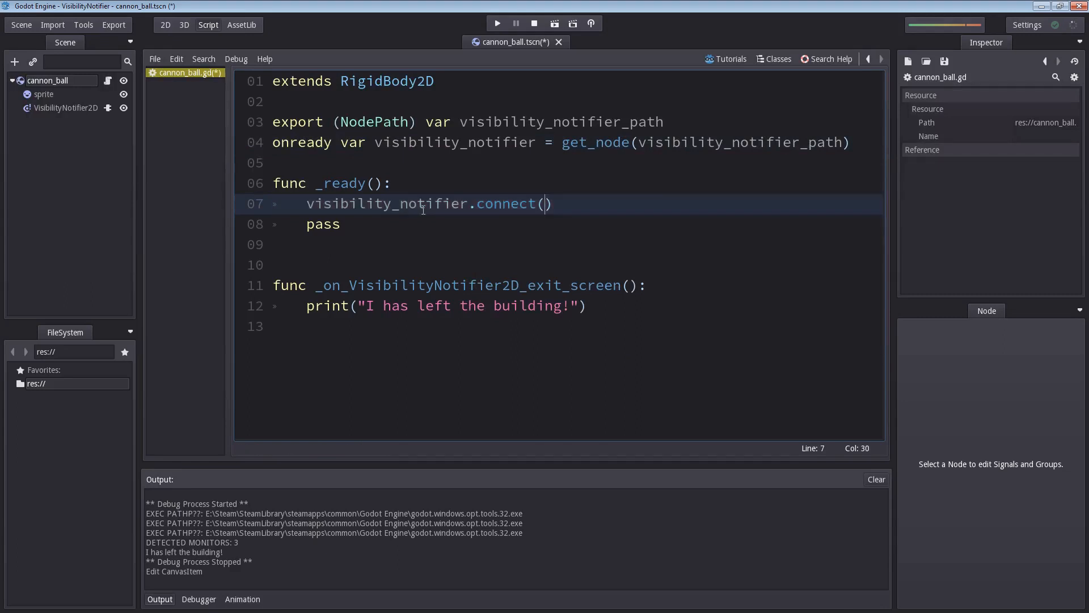
type("\"\"")
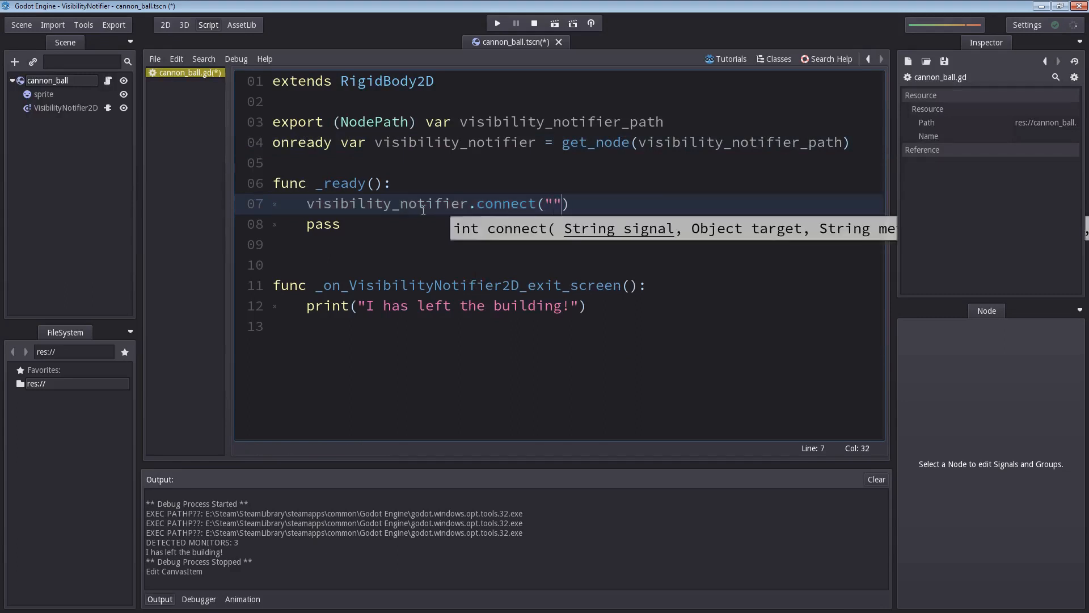
type("enter_")
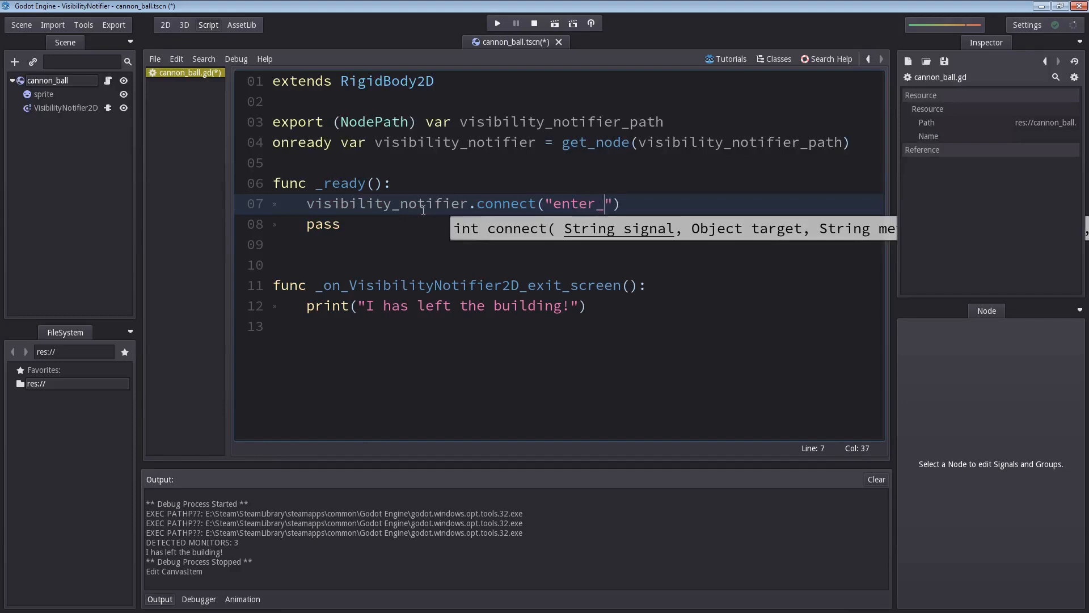
type("screen")
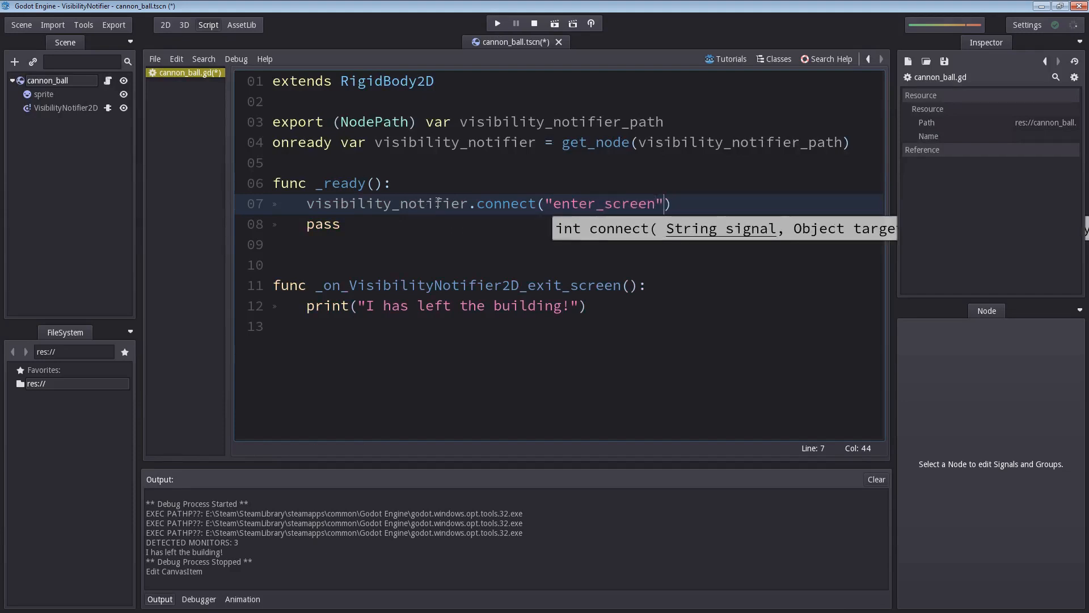
left_click(827, 59)
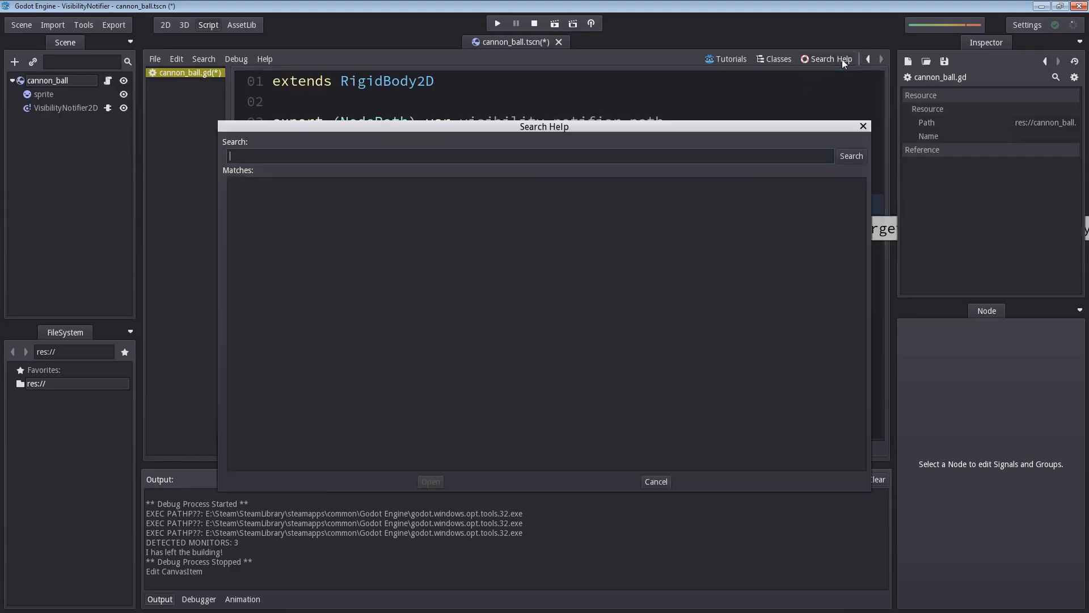
- Search the help for 'Visibility' to find the VisibilityNotifier2D class reference
type("Visibility")
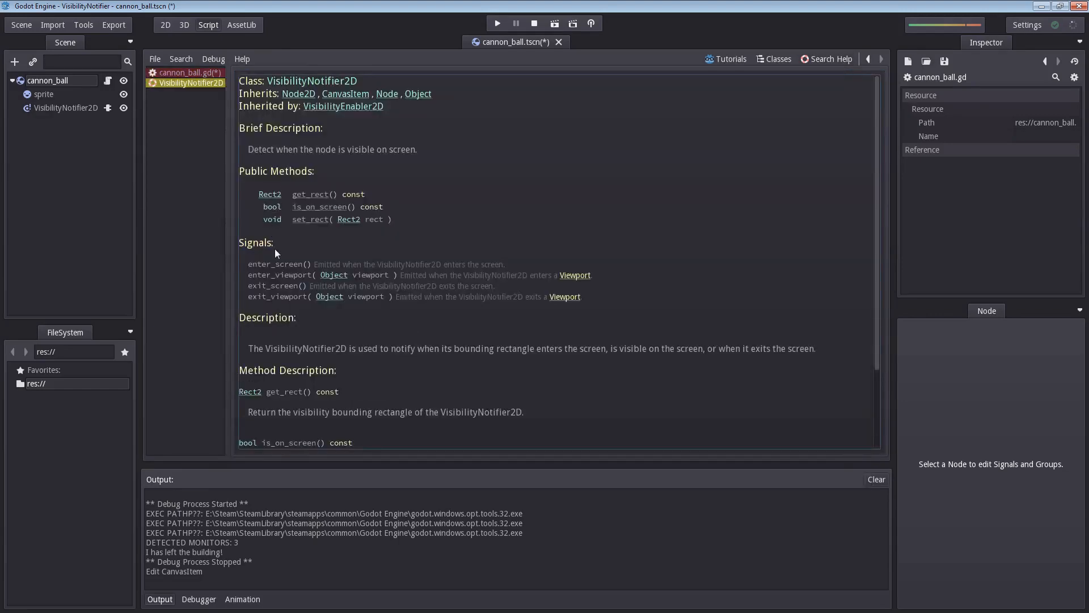
mouse_move(625, 143)
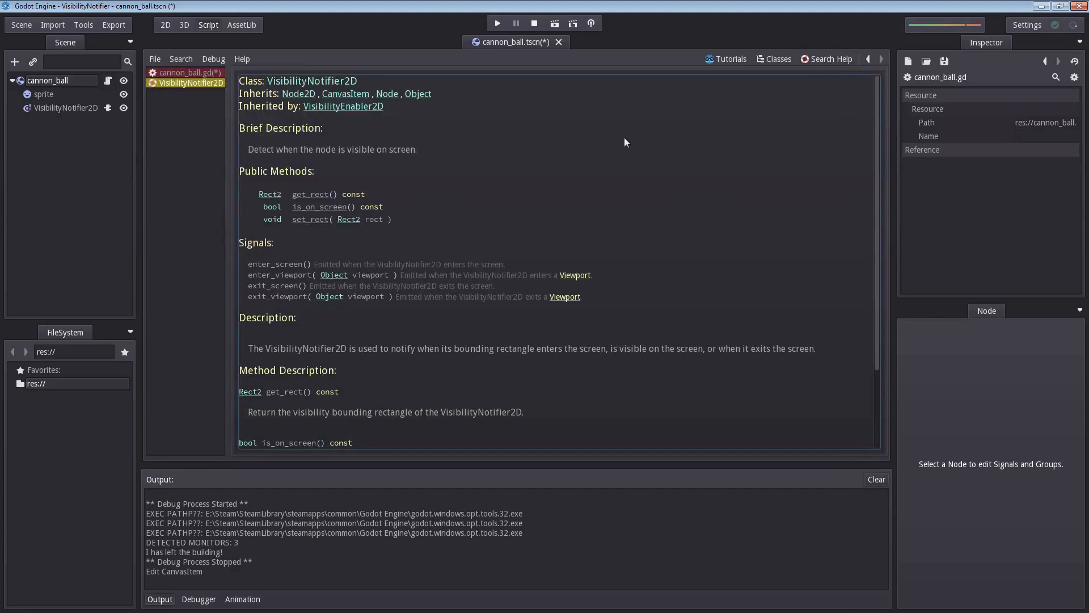
mouse_move(242, 248)
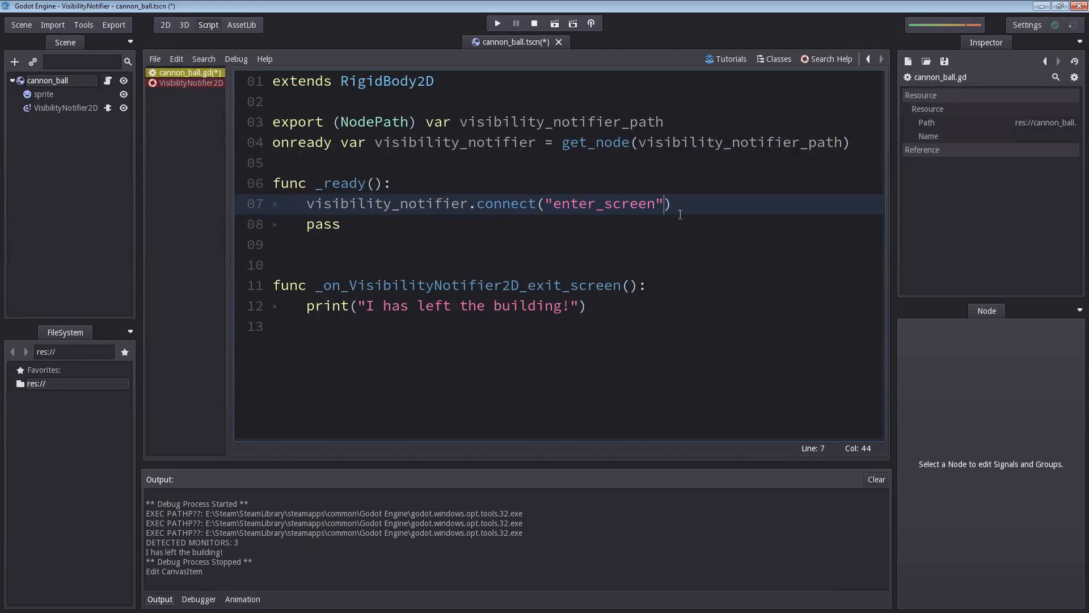
mouse_move(689, 210)
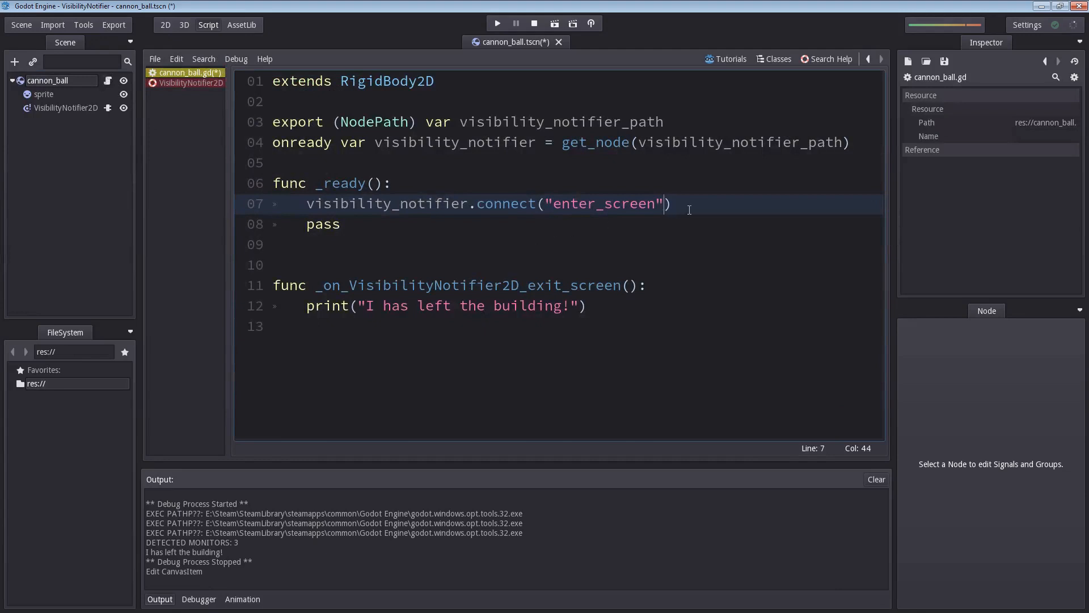
- Connect enter_screen to self and add a handler that prints "HERE'S JOHNNY!"
type(", self,")
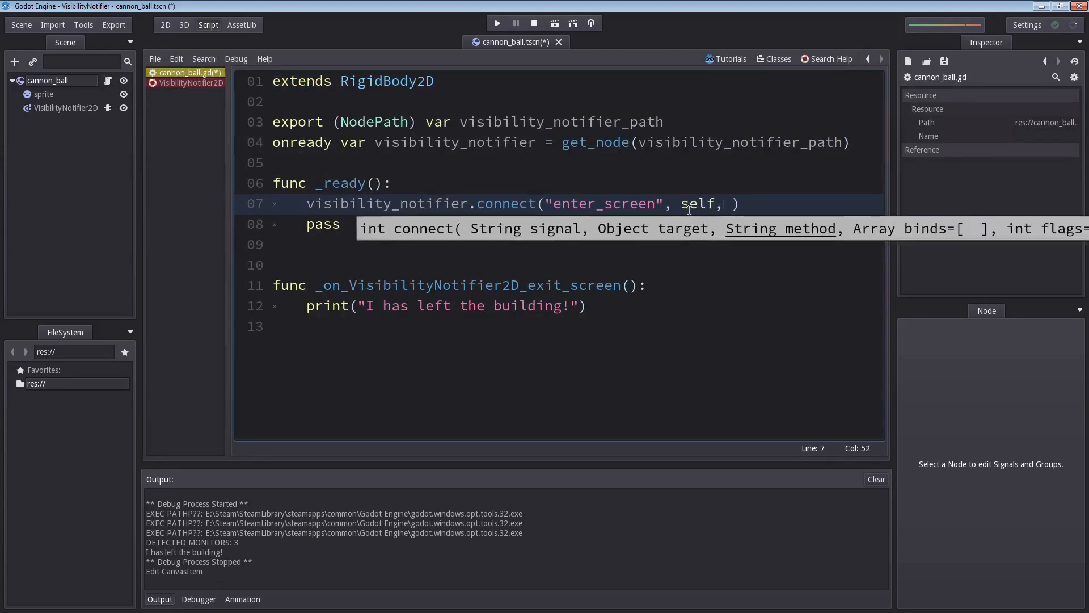
type("\"")
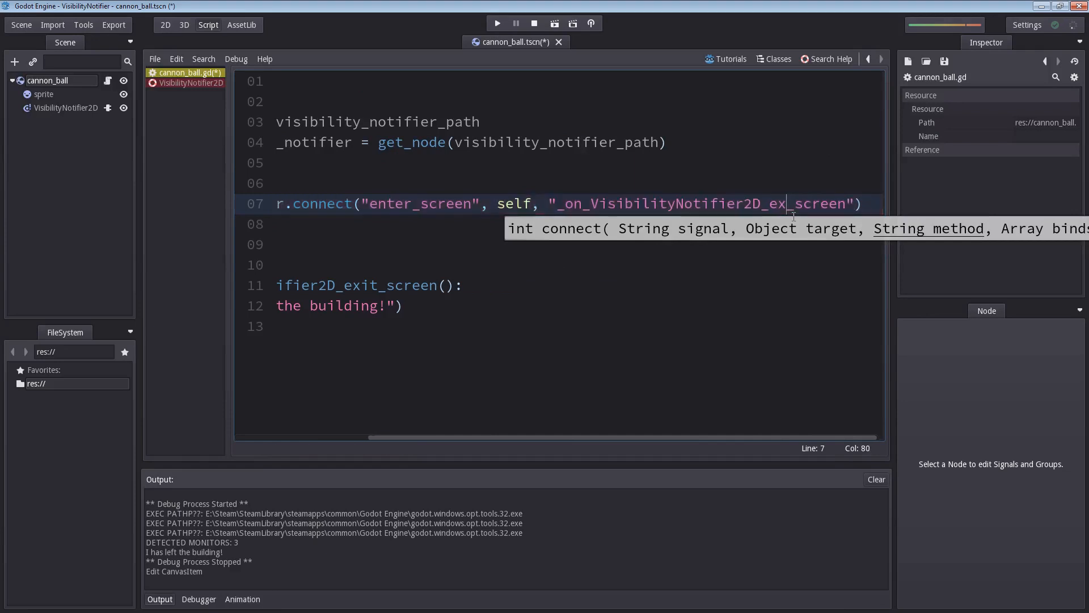
type("enter")
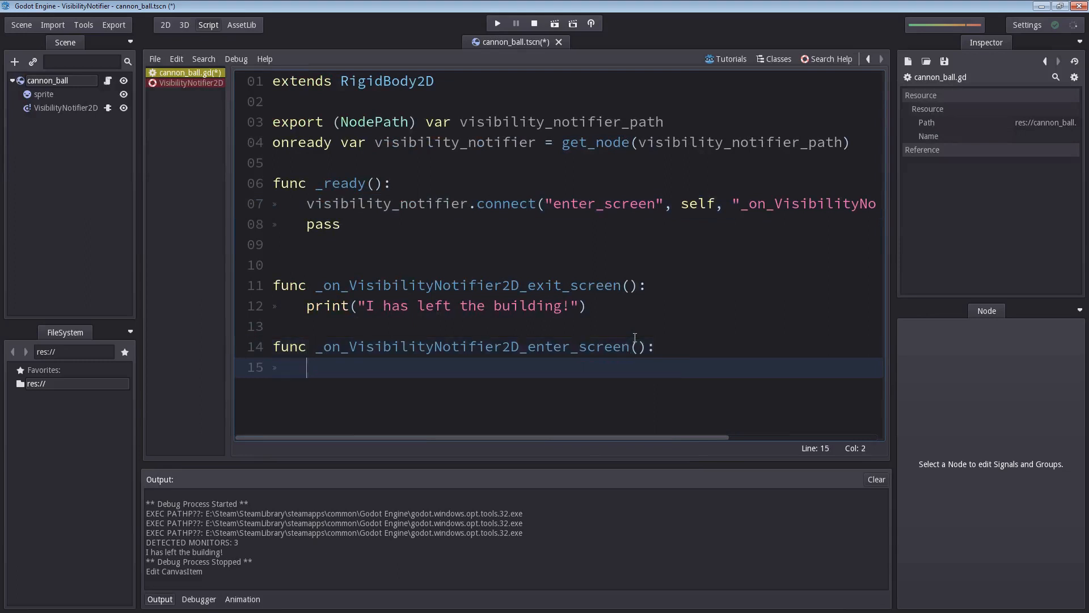
type("print(\"I")
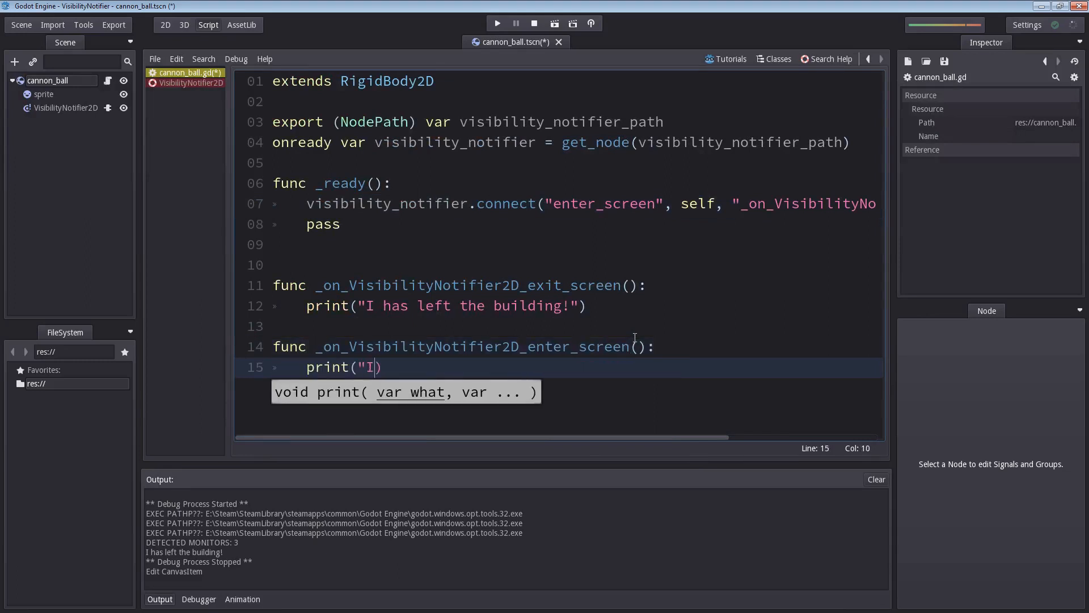
type("HERE'S JOHNNY!\"")
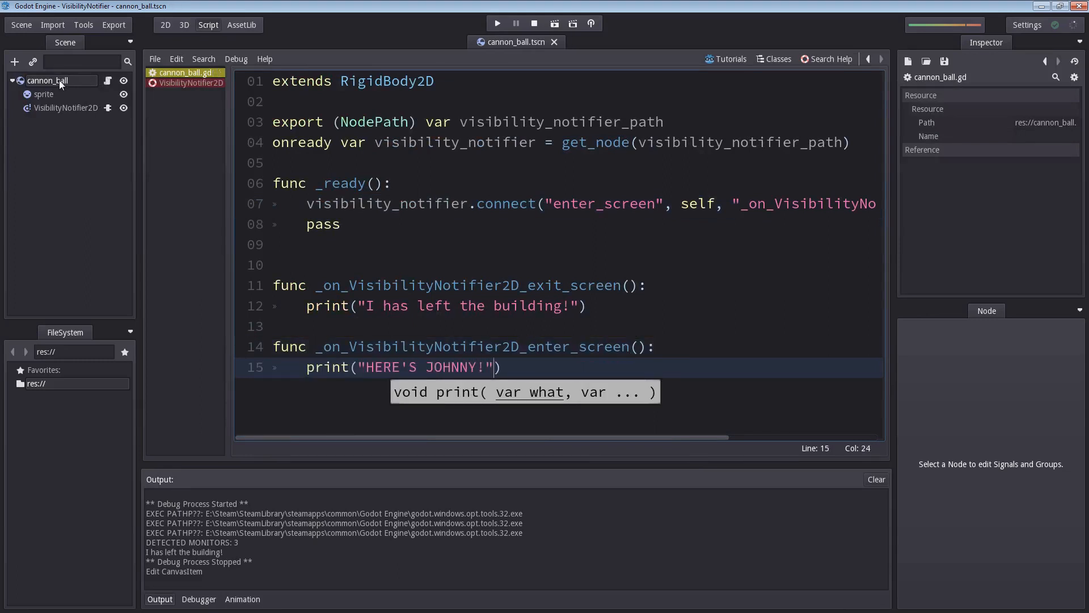
- Select the cannon_ball root node to return to the 2D editor
left_click(165, 24)
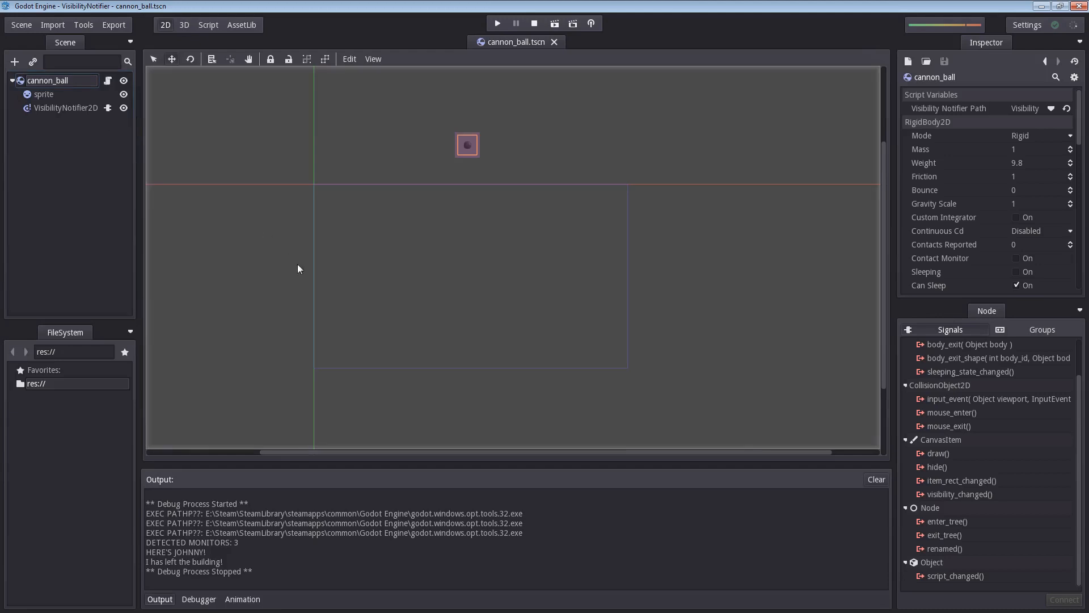
mouse_move(242, 257)
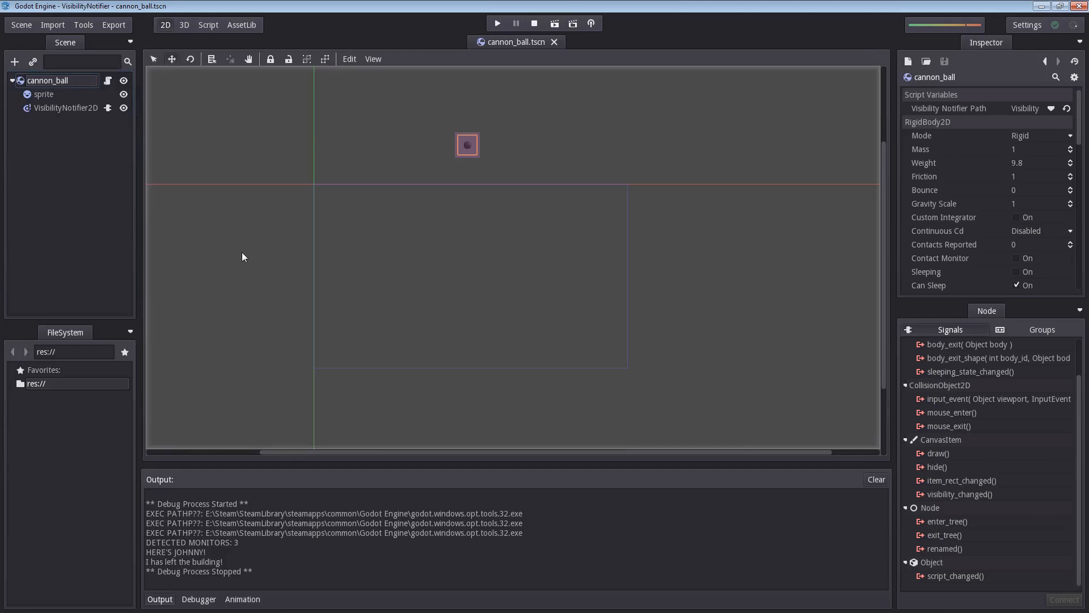
mouse_move(250, 270)
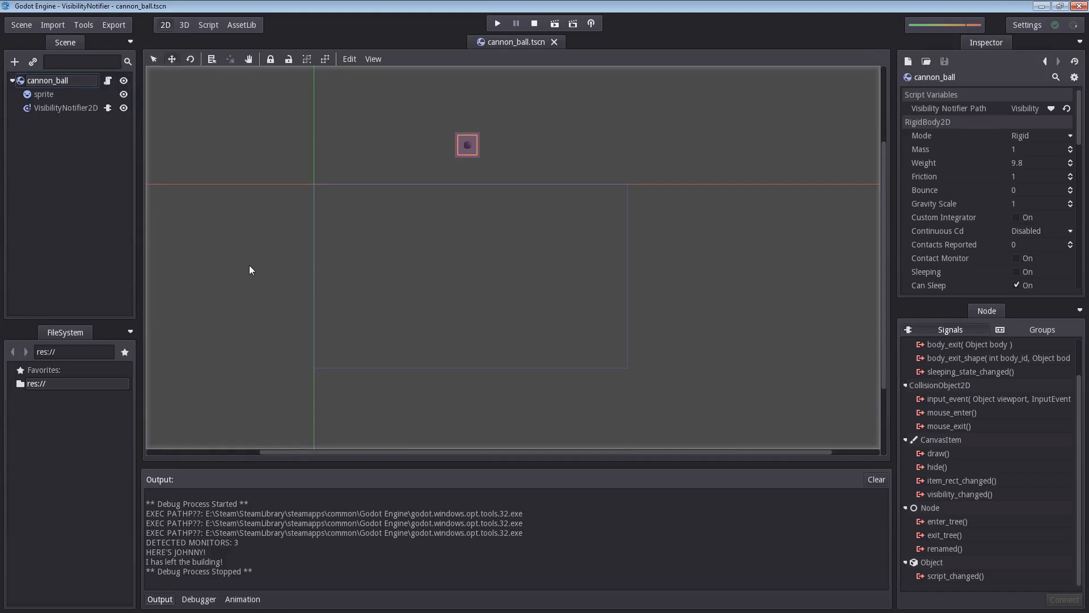
mouse_move(152, 287)
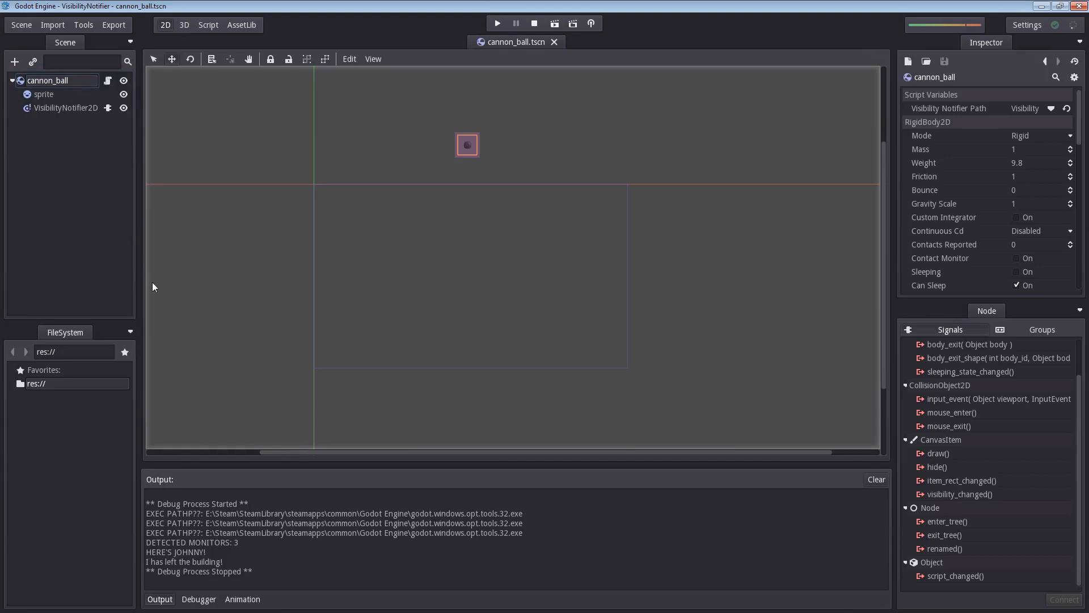